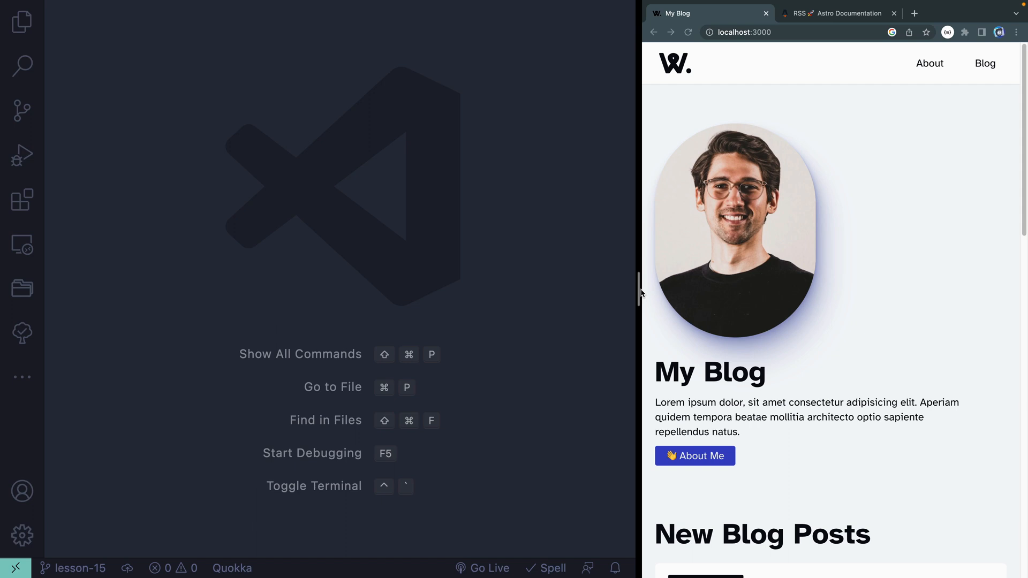
left_click(837, 12)
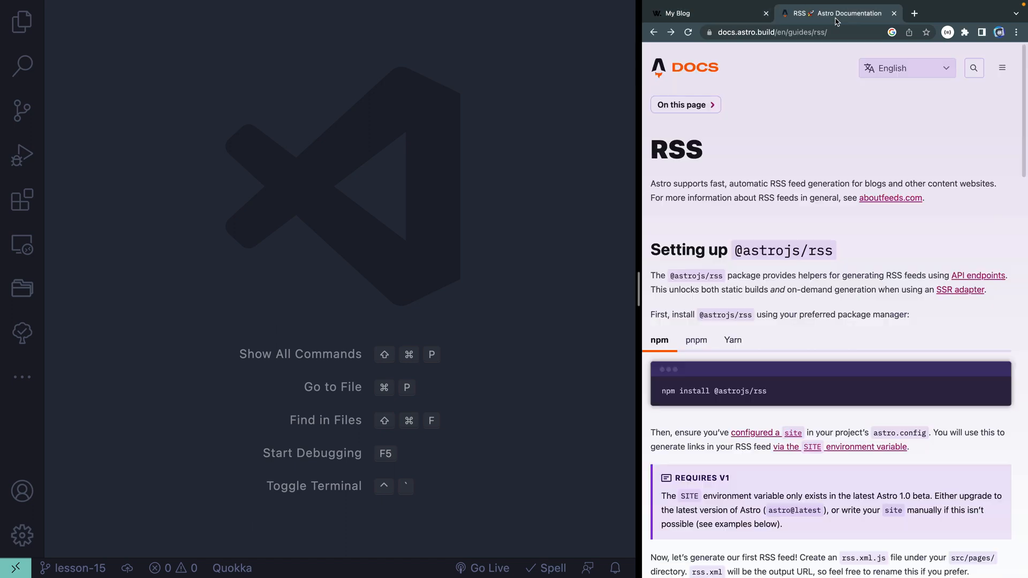
scroll("down", 3)
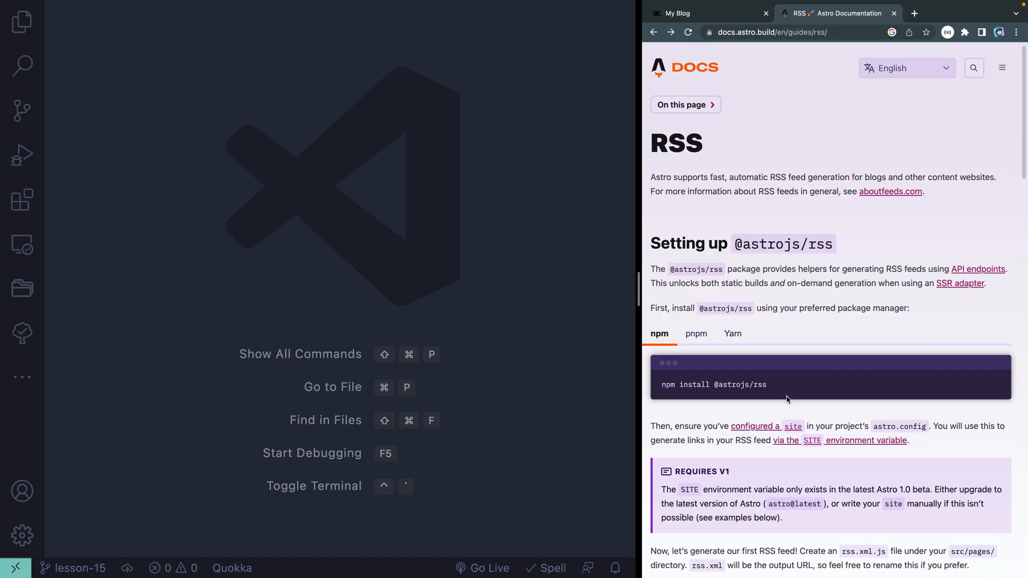
scroll("down", 3)
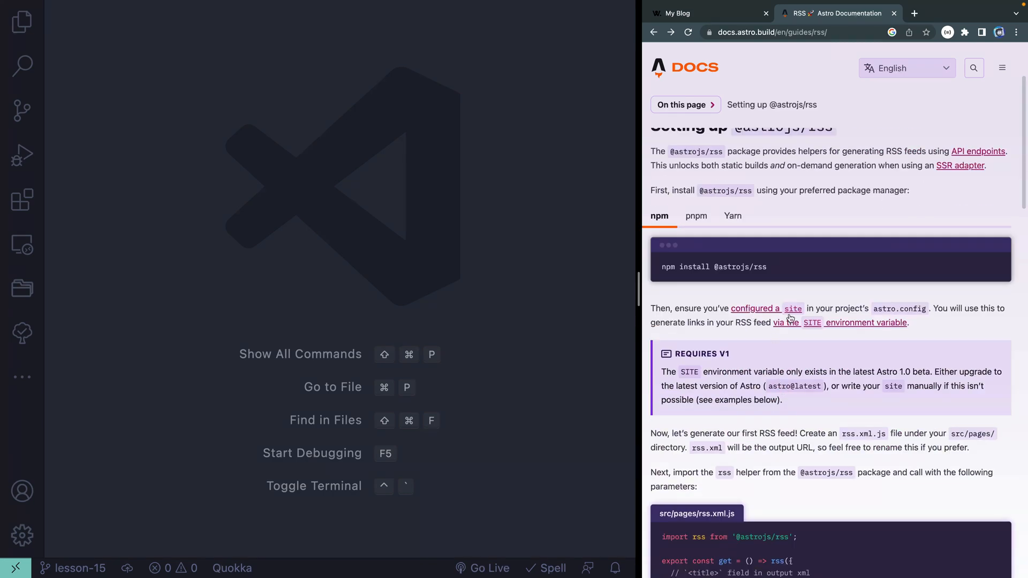
scroll("down", 3)
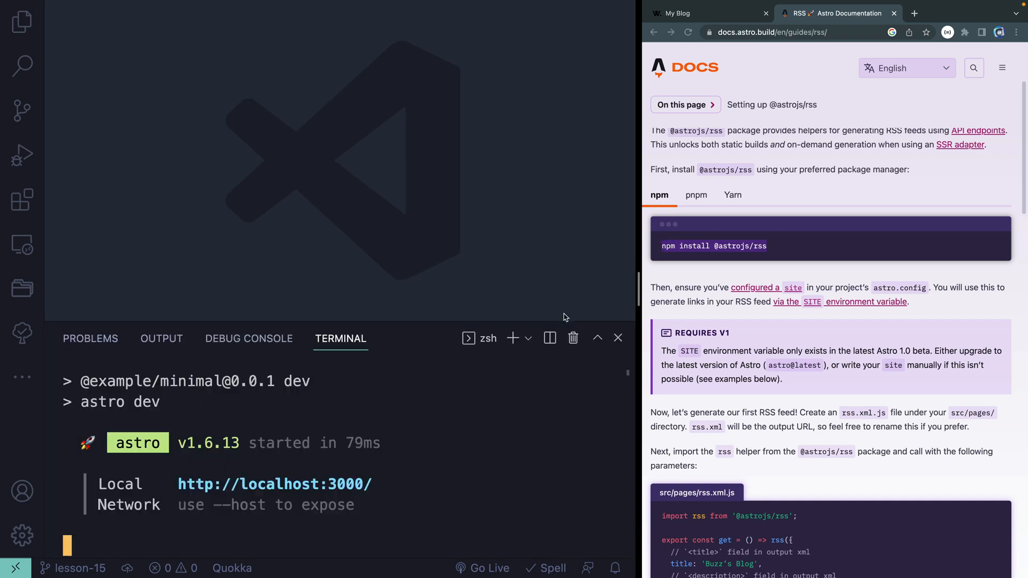
key("ctrl+c")
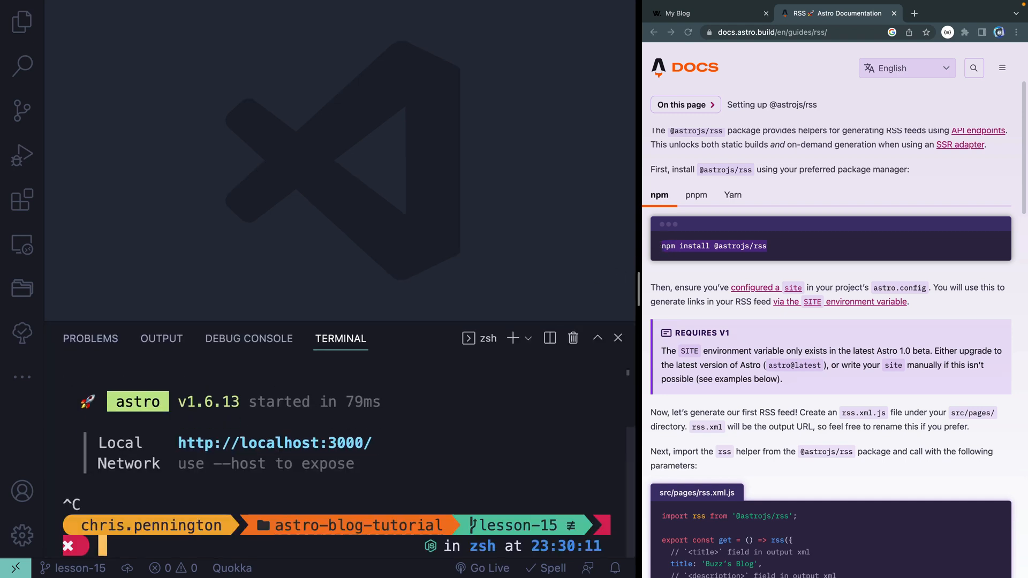
type("npm install @astrojs/rss")
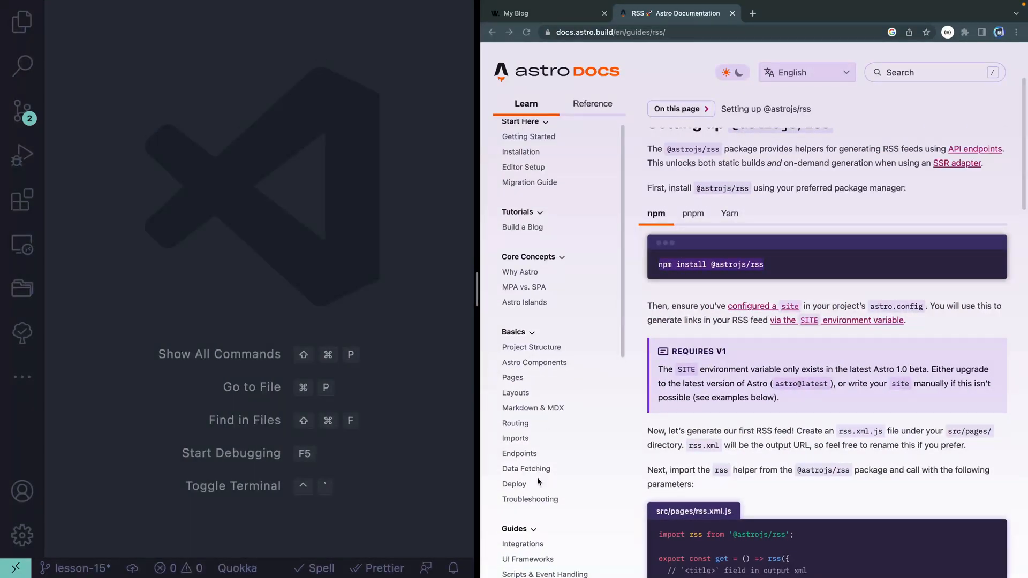
mouse_move(522, 456)
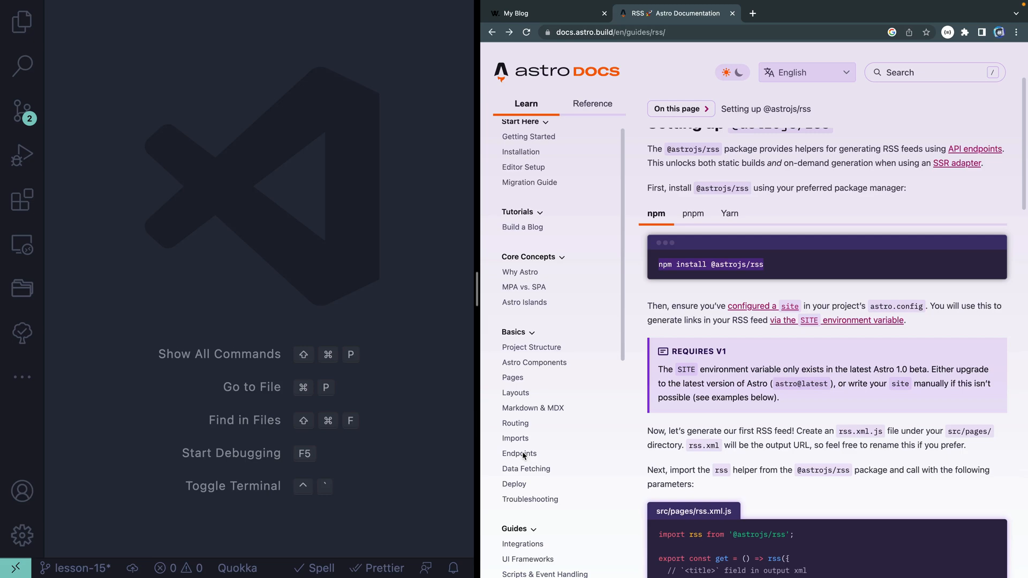
left_click(519, 454)
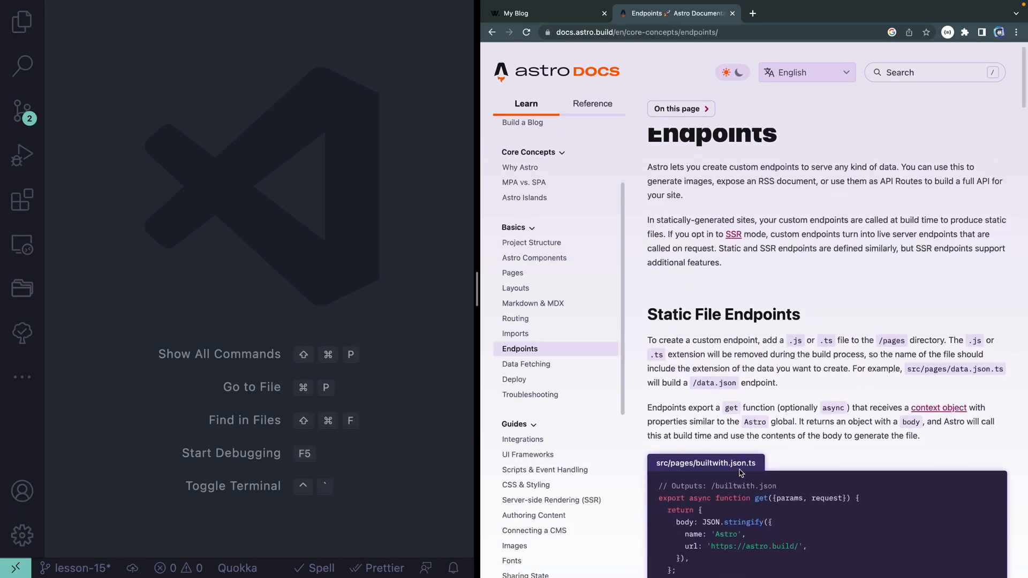
scroll("down", 3)
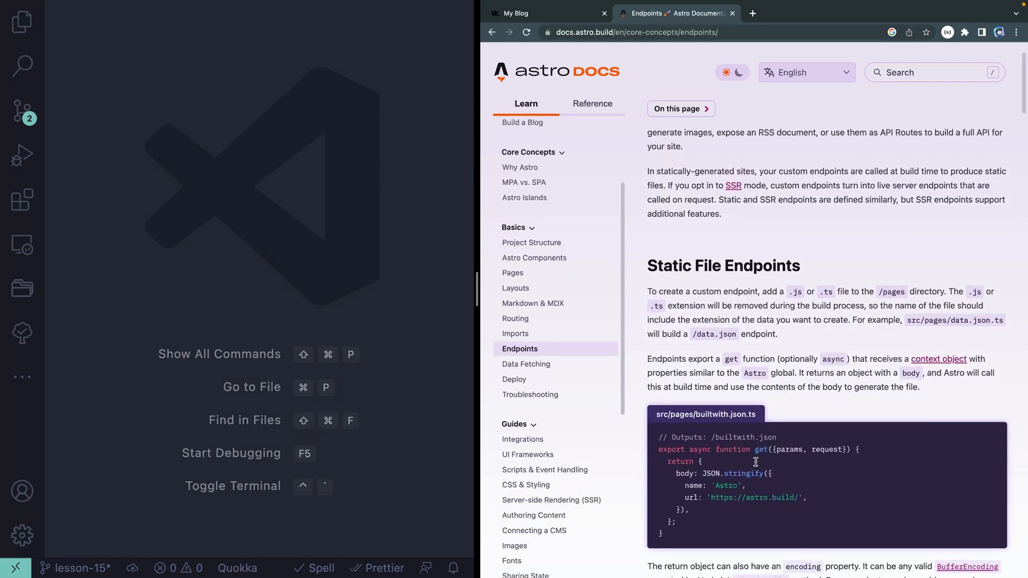
scroll("down", 3)
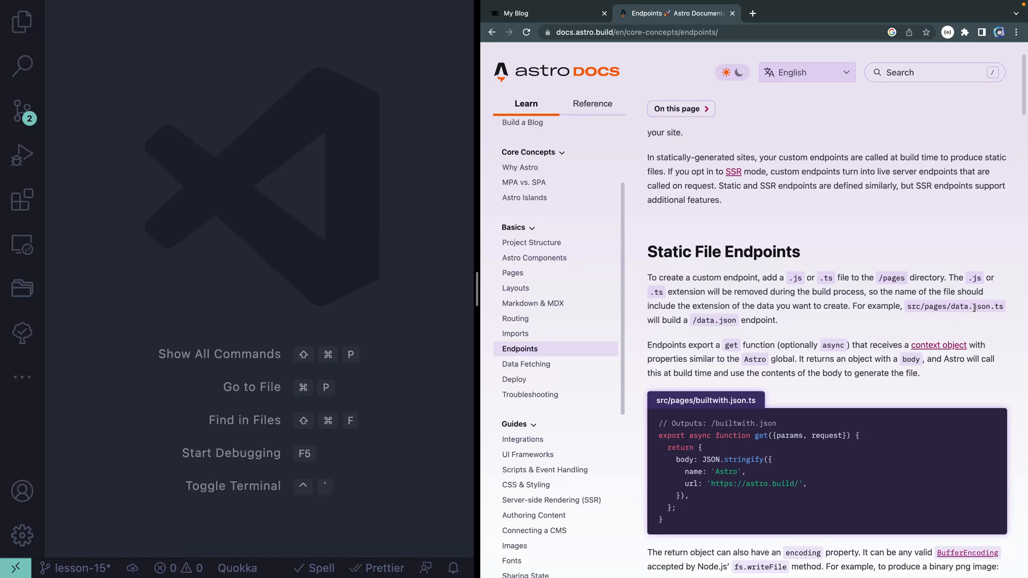
mouse_move(993, 311)
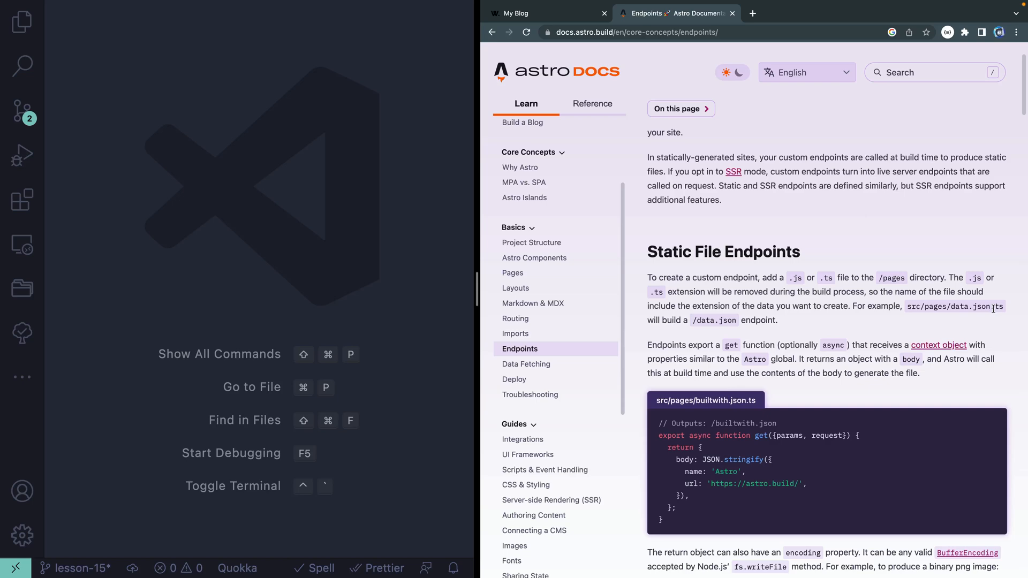
scroll("down", 3)
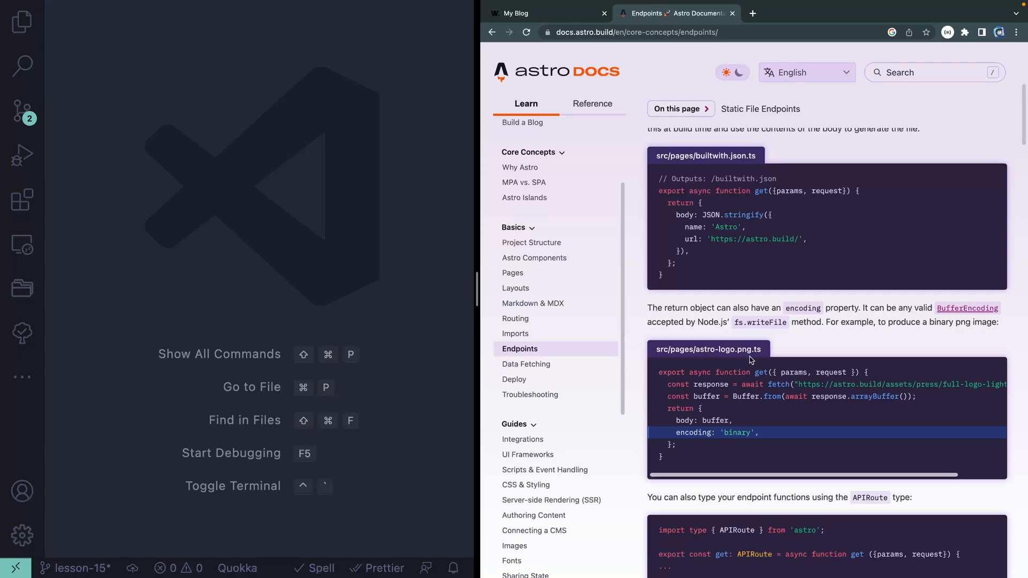
scroll("down", 3)
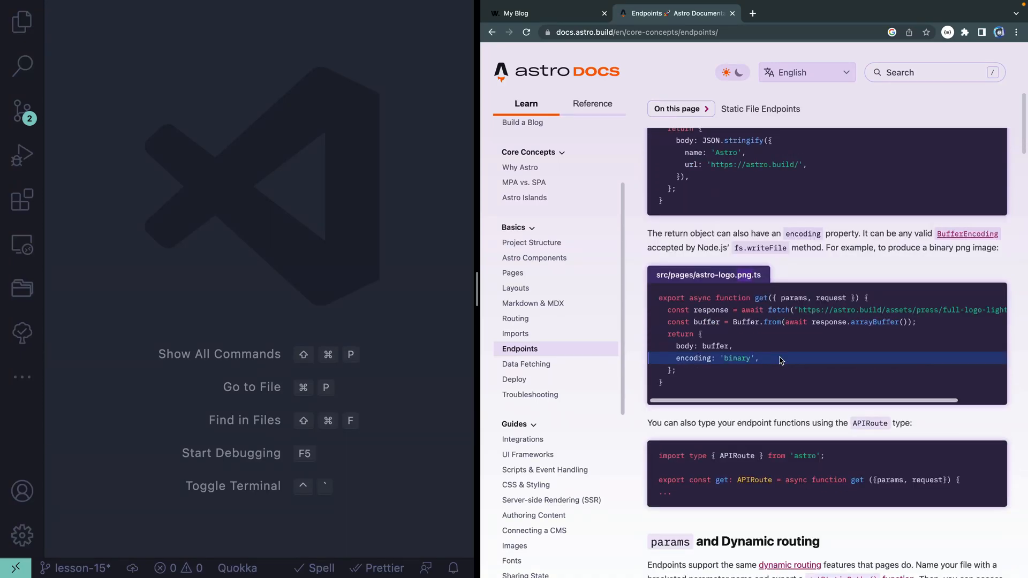
scroll("down", 3)
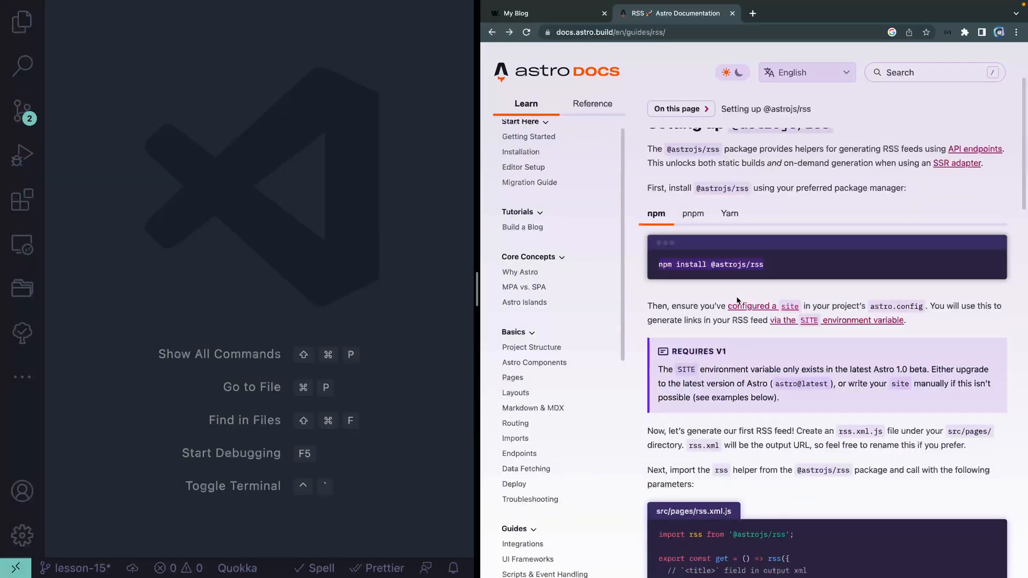
Scroll the guide to the src/pages/rss.xml.js example calling the rss helper.
scroll("down", 3)
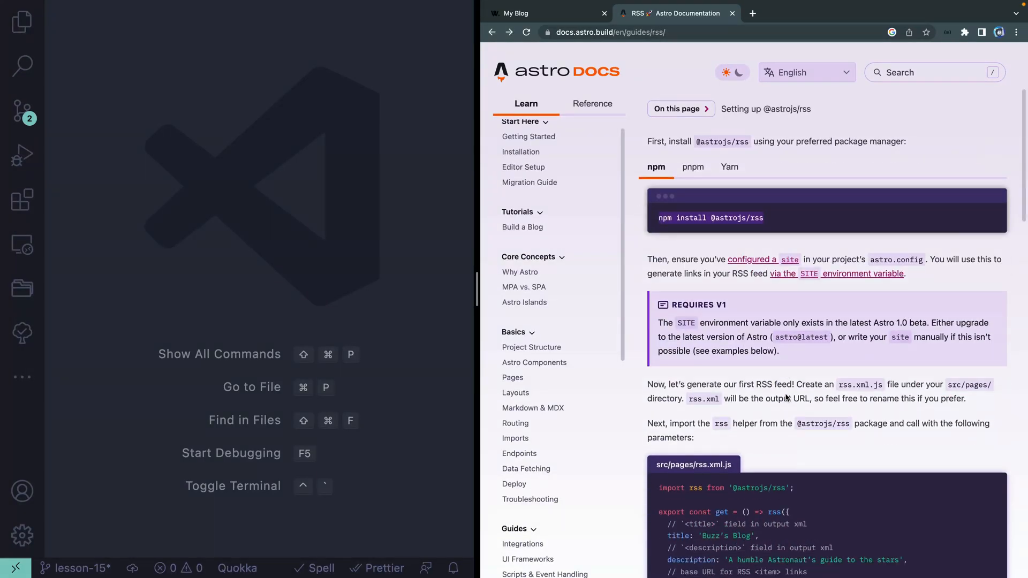
scroll("down", 3)
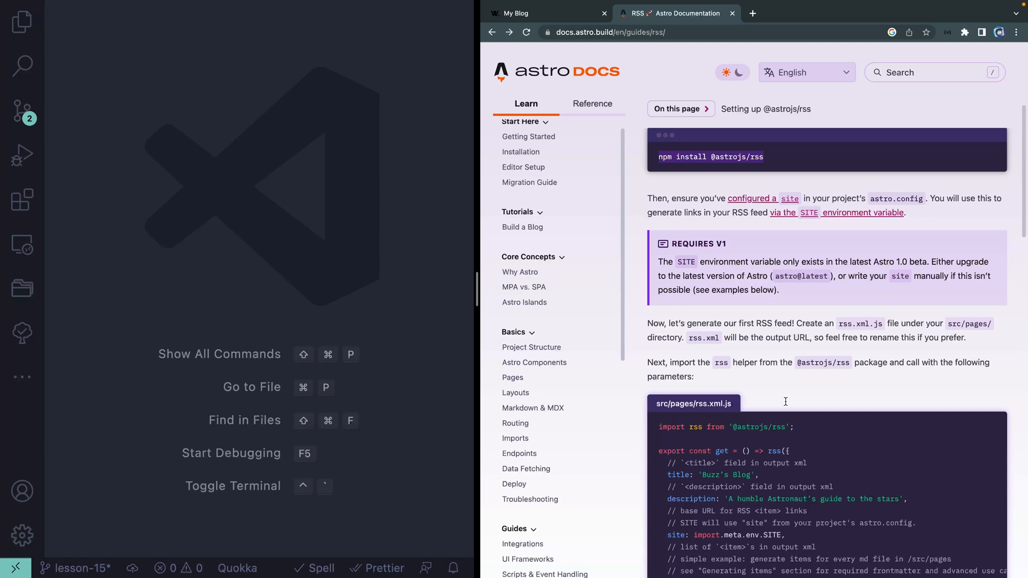
scroll("down", 3)
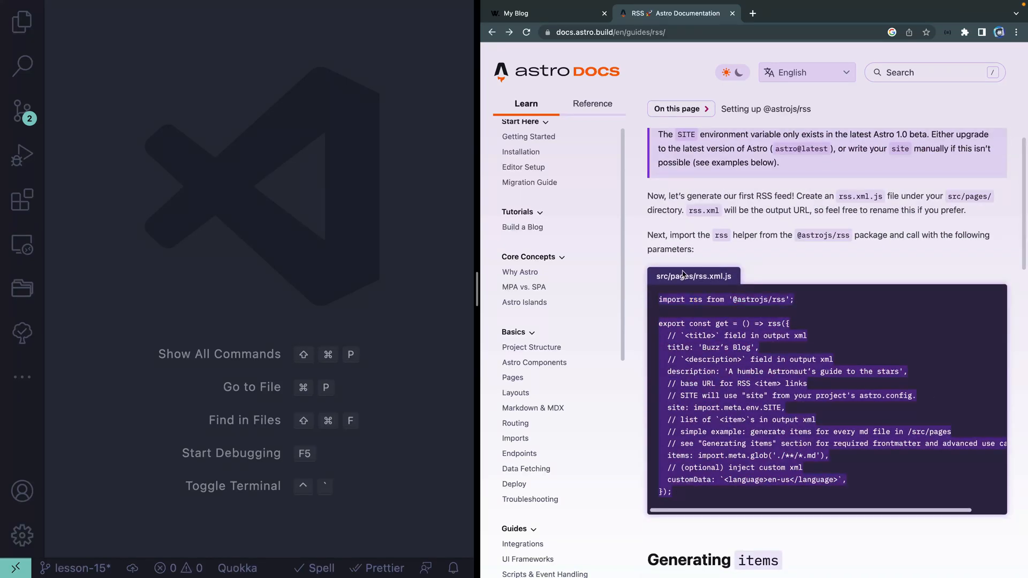
mouse_move(23, 21)
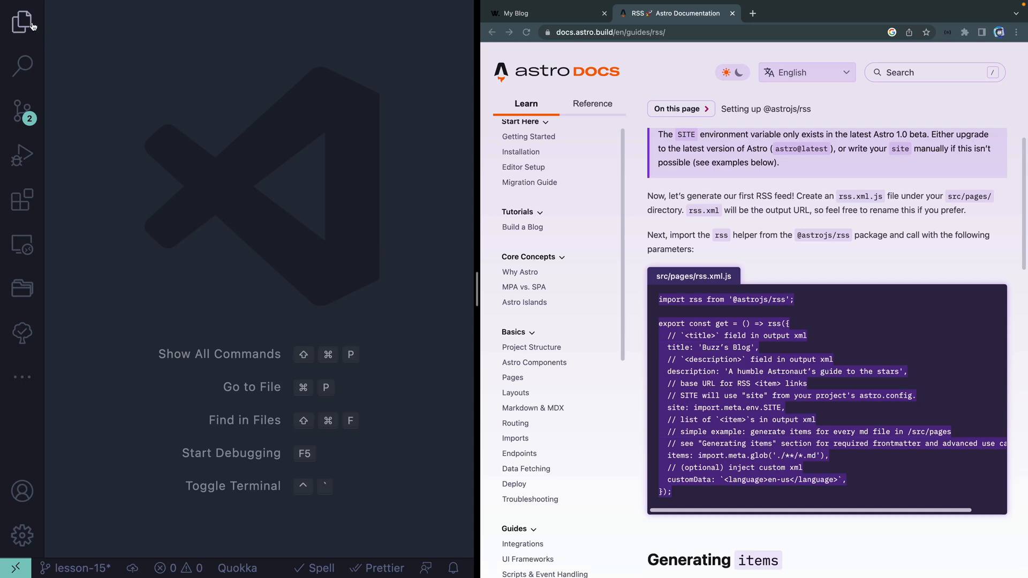
Create src/pages/rss.xml.js and paste the guide's rss helper example into it.
right_click(99, 182)
type("rss.xml.js")
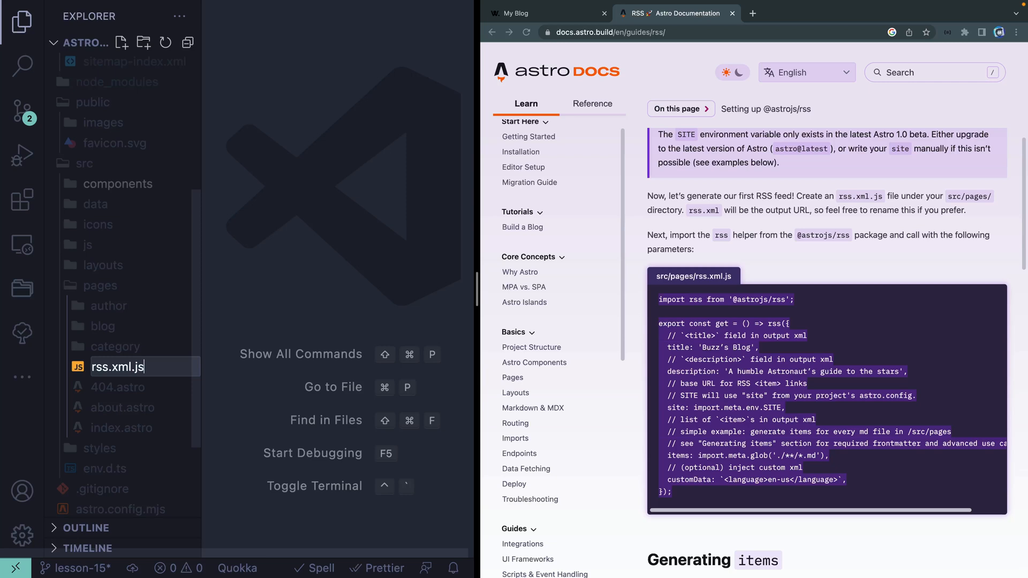
key("Enter")
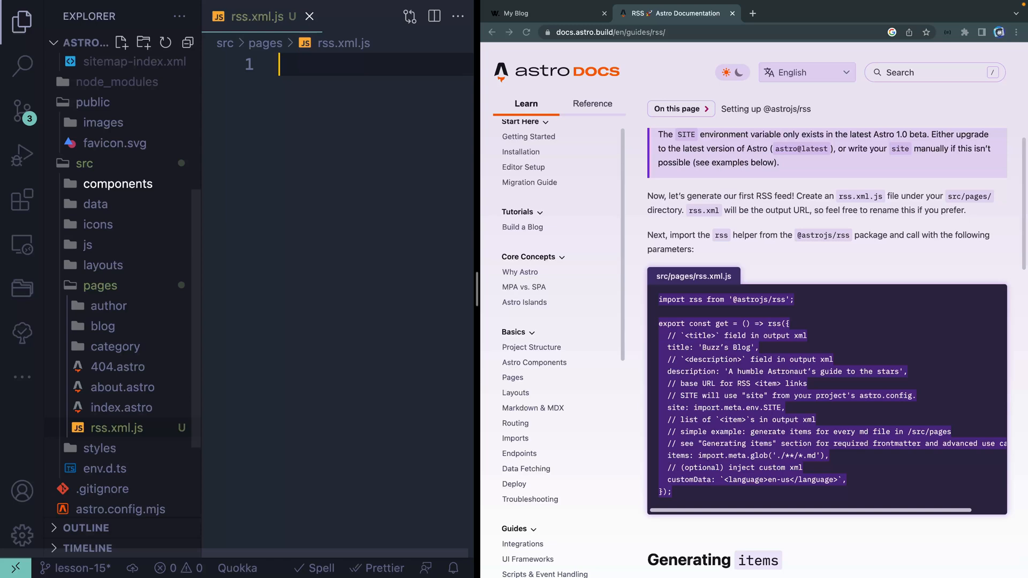
left_click(21, 17)
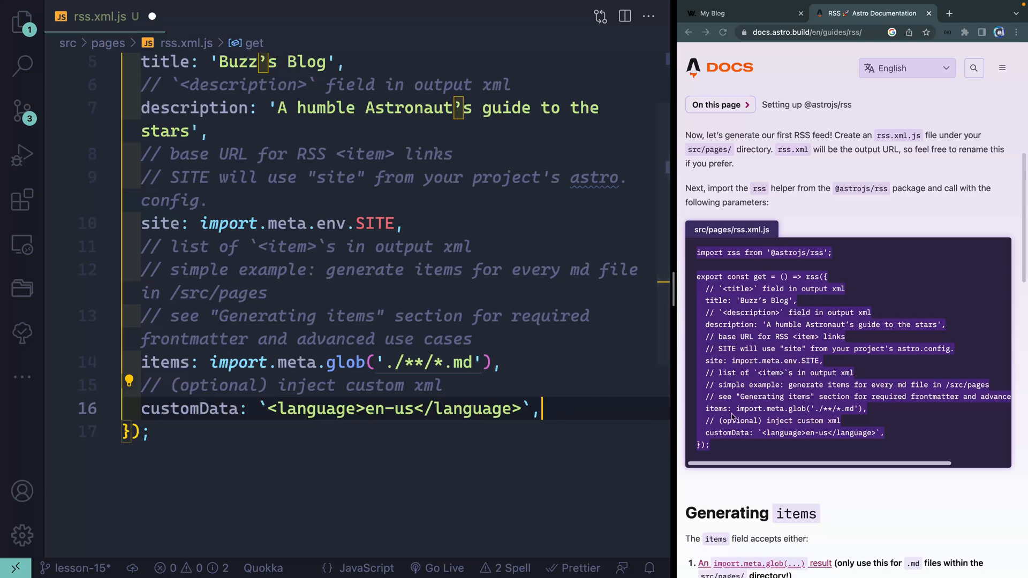
Scroll past 'Generating items' to the '2. List of RSS feed objects' code block.
scroll("down", 3)
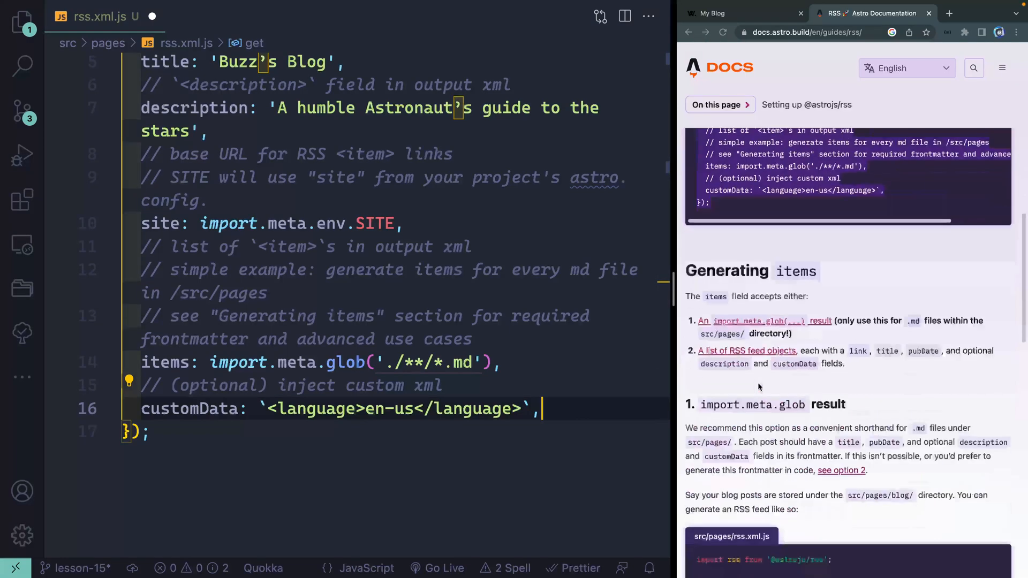
scroll("down", 3)
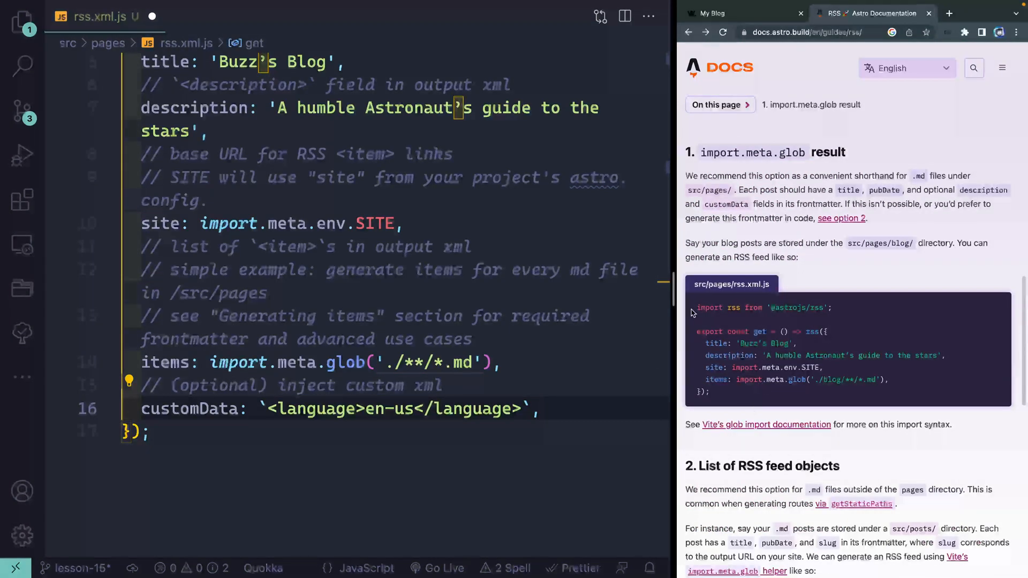
scroll("down", 3)
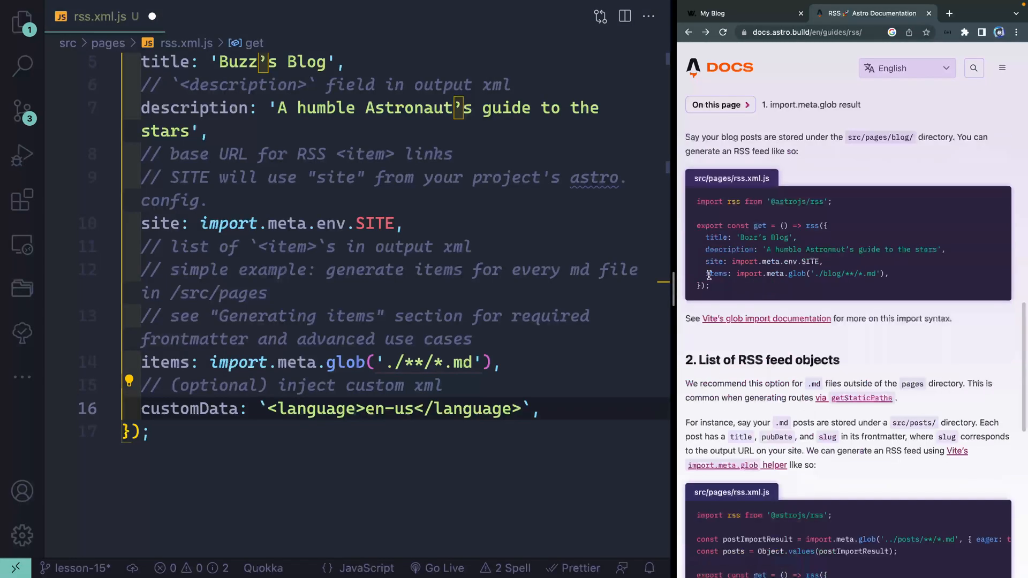
scroll("down", 3)
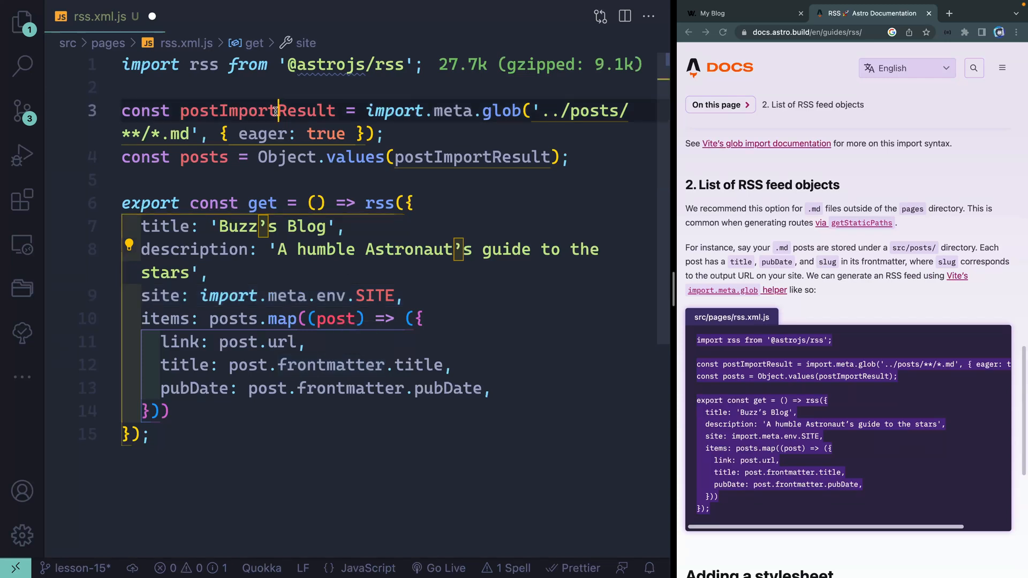
Change the import.meta.glob path from '../posts' to './blog/**/*.md'.
double_click(256, 111)
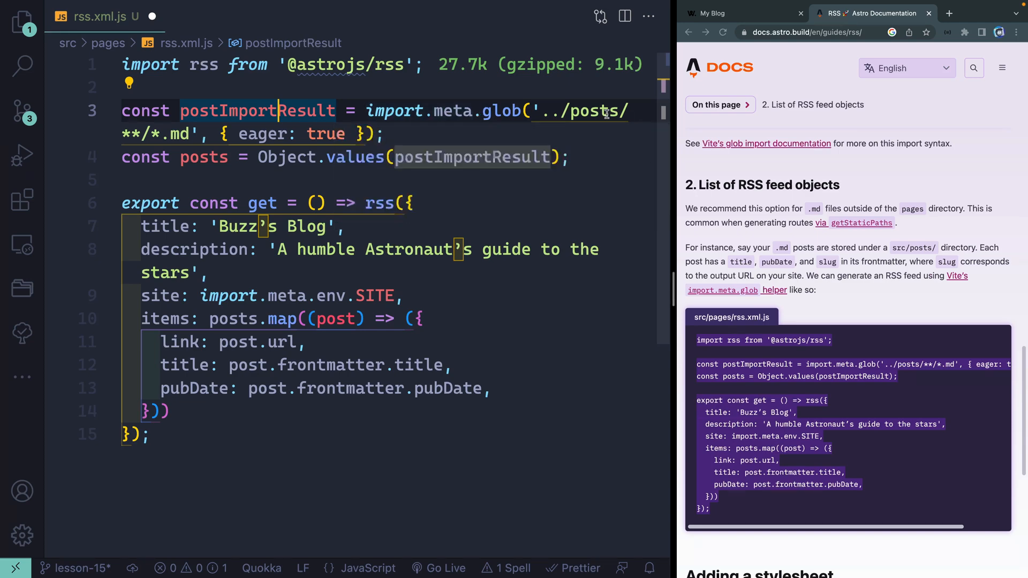
type("blog")
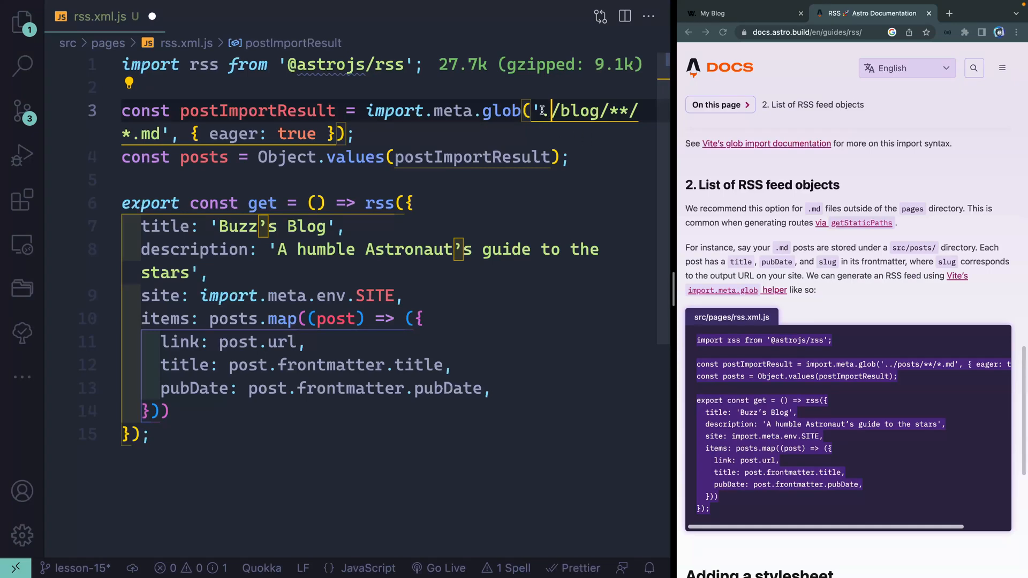
type(".")
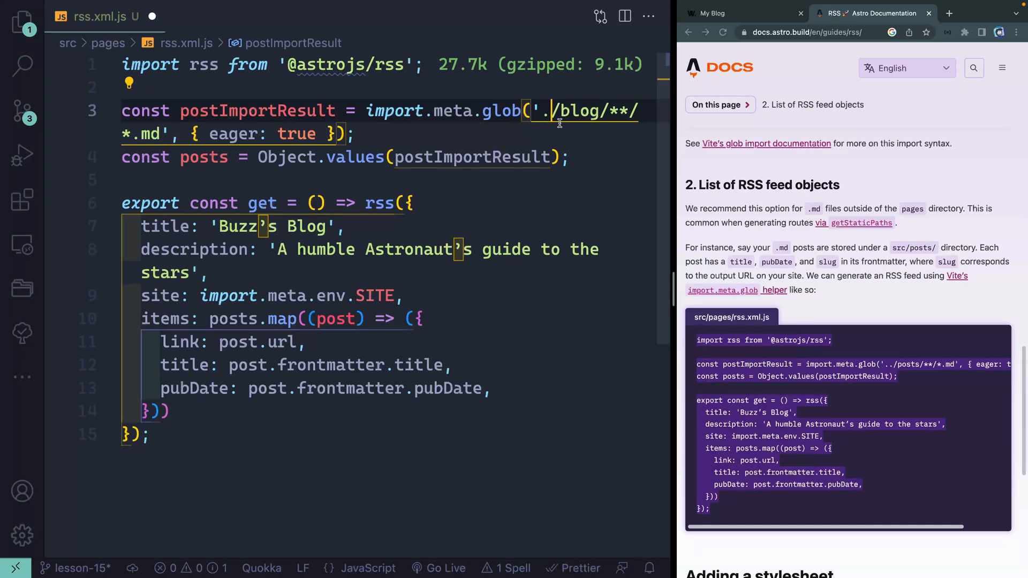
mouse_move(199, 156)
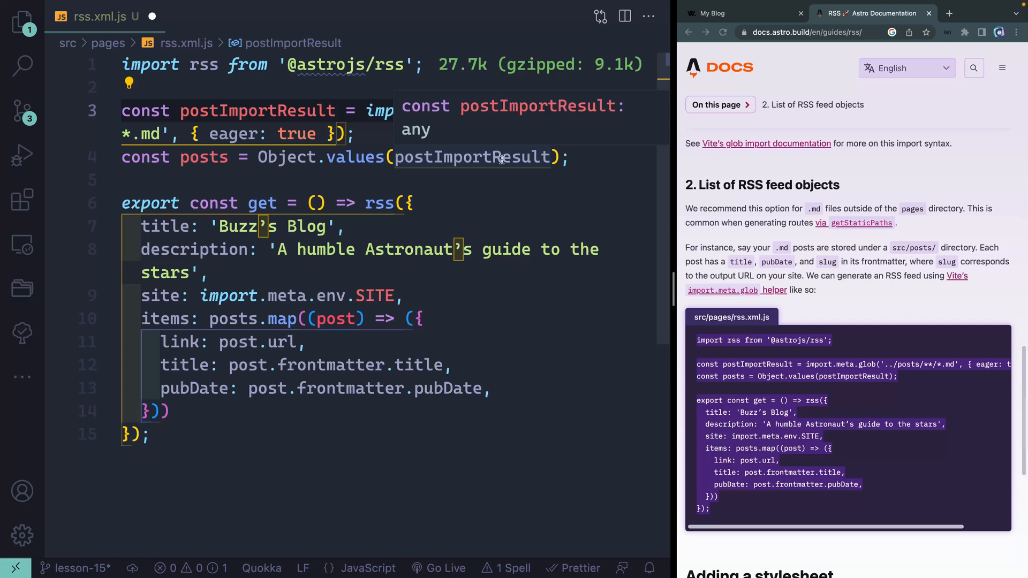
mouse_move(510, 204)
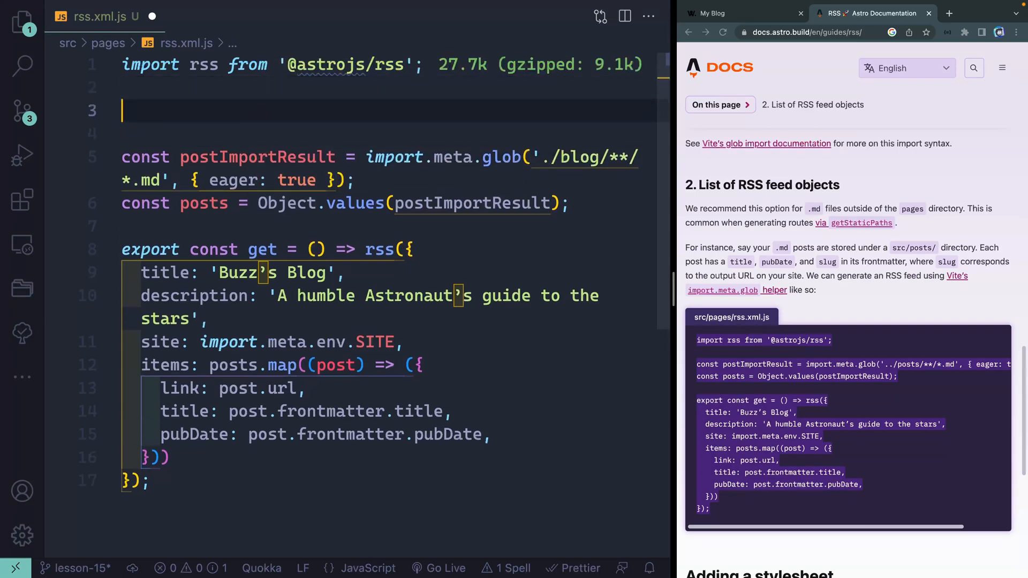
Import formatBlogPosts from "../js/utils" and wrap Object.values(postImportResult) in formatBlogPosts(...).
type("import { formatBlogPosts } from")
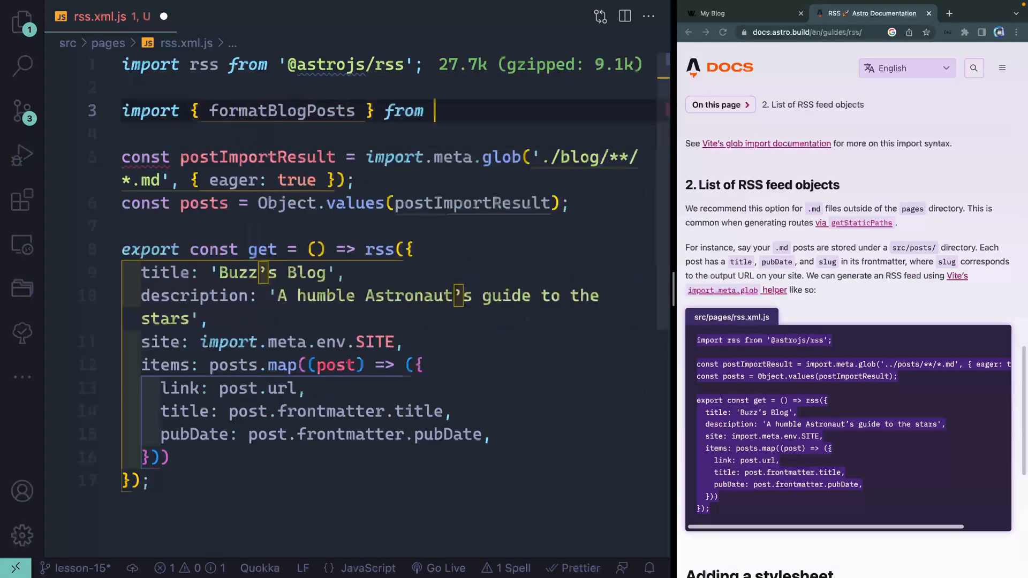
type("\"../js/\"")
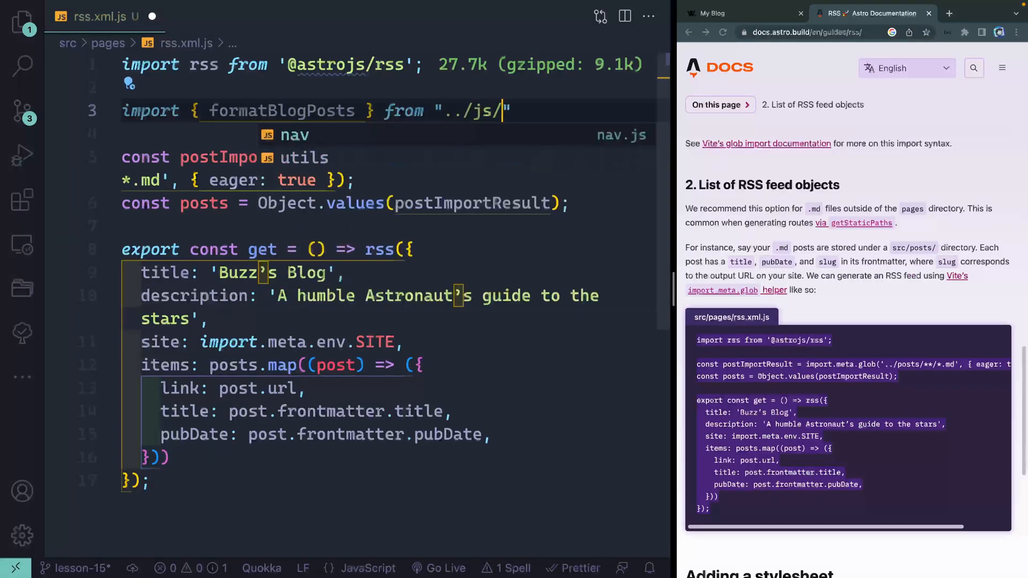
type("utils")
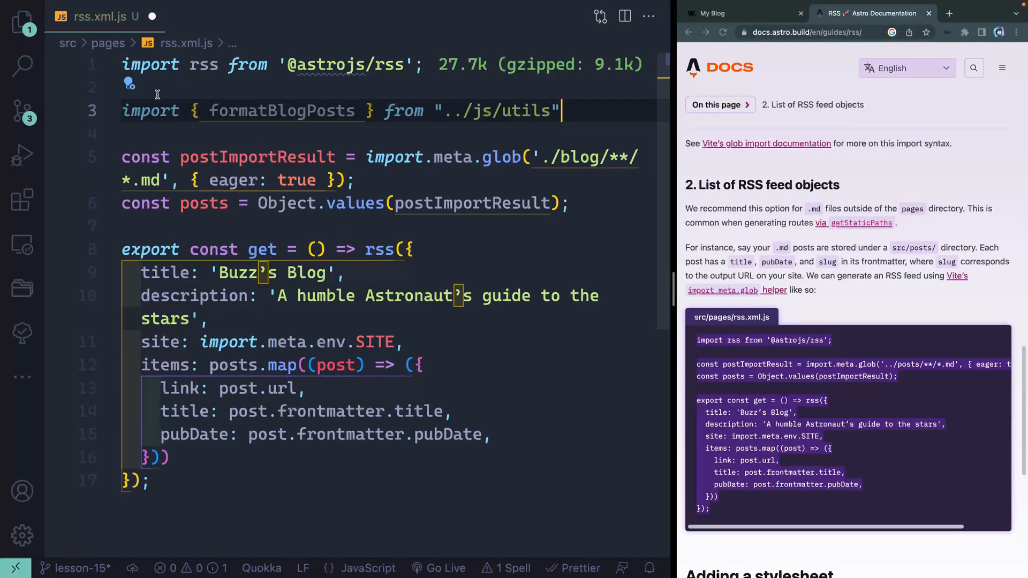
left_click(572, 203)
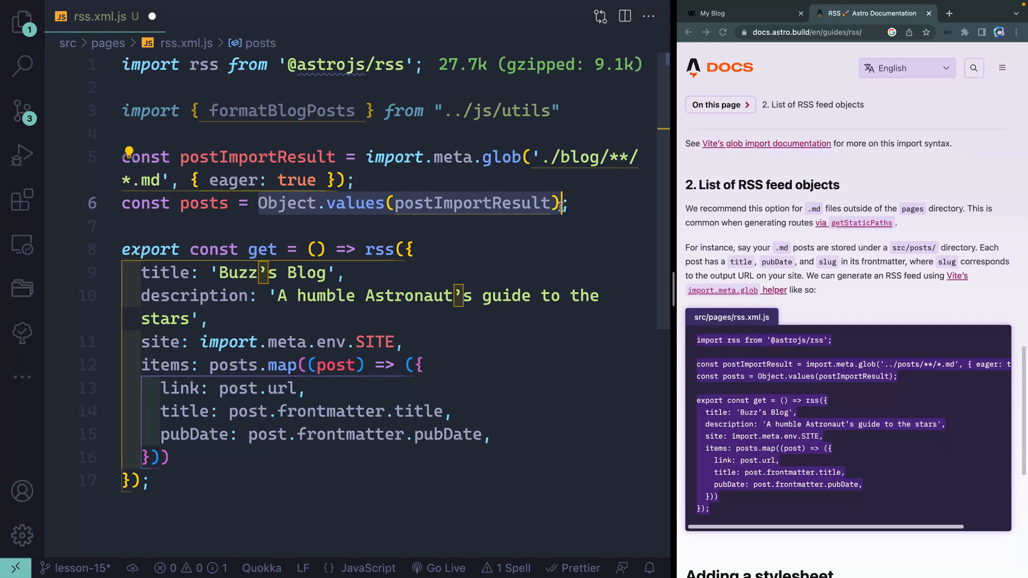
type("formatBlogPosts(")
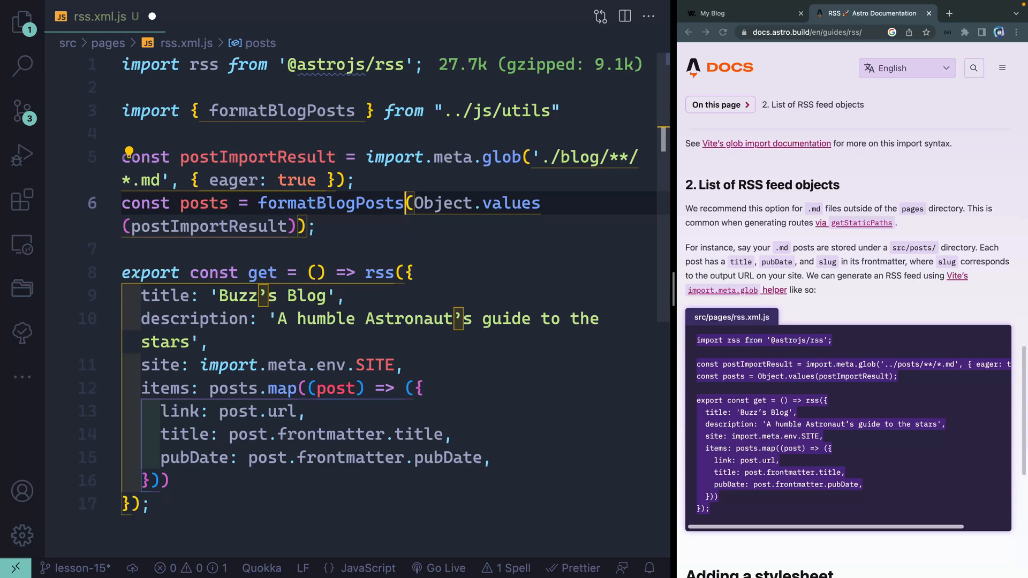
mouse_move(247, 308)
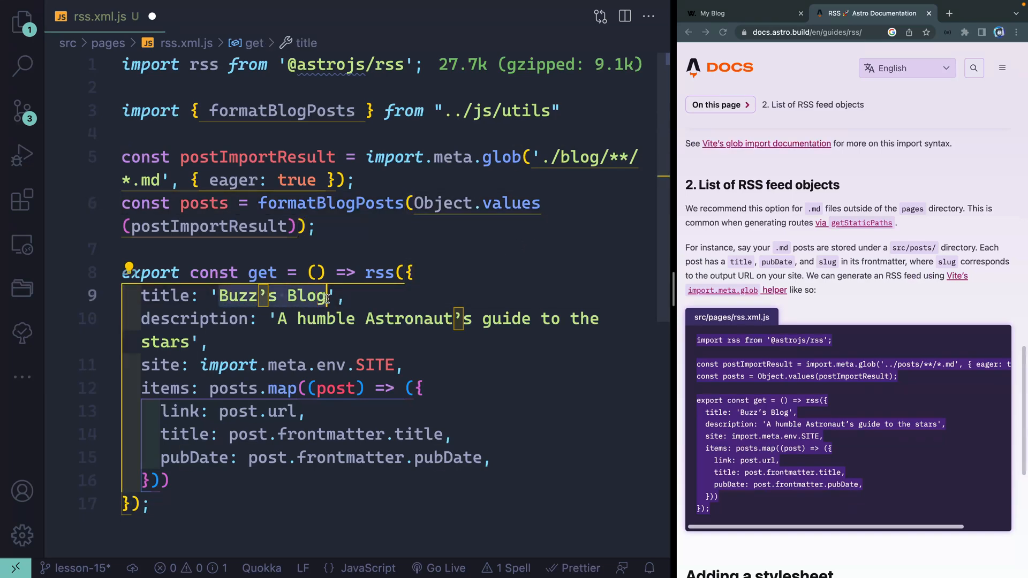
Retitle the feed 'My Astro Blog' and move down to the item fields below pubDate.
type("My Astro")
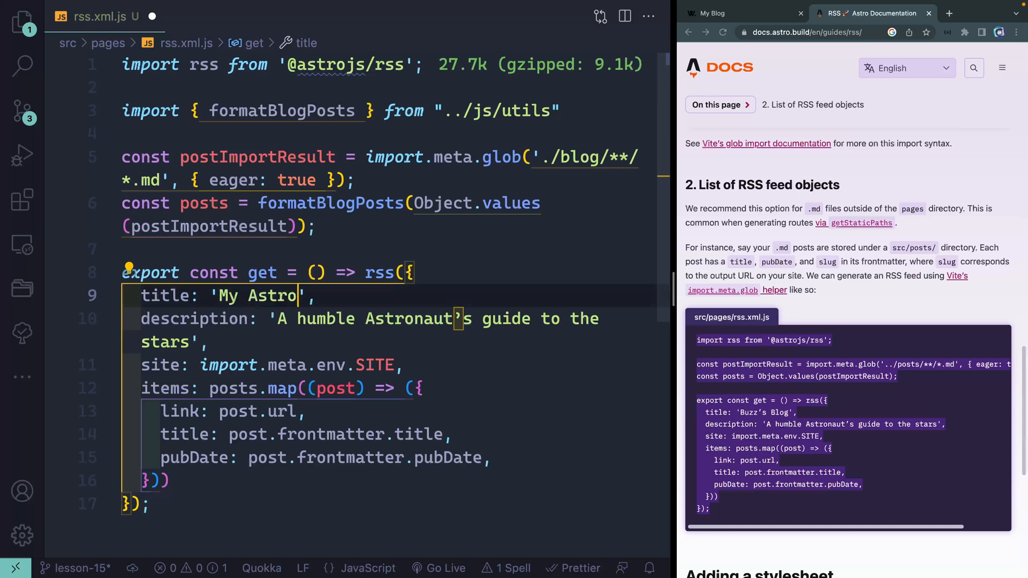
type("Blog")
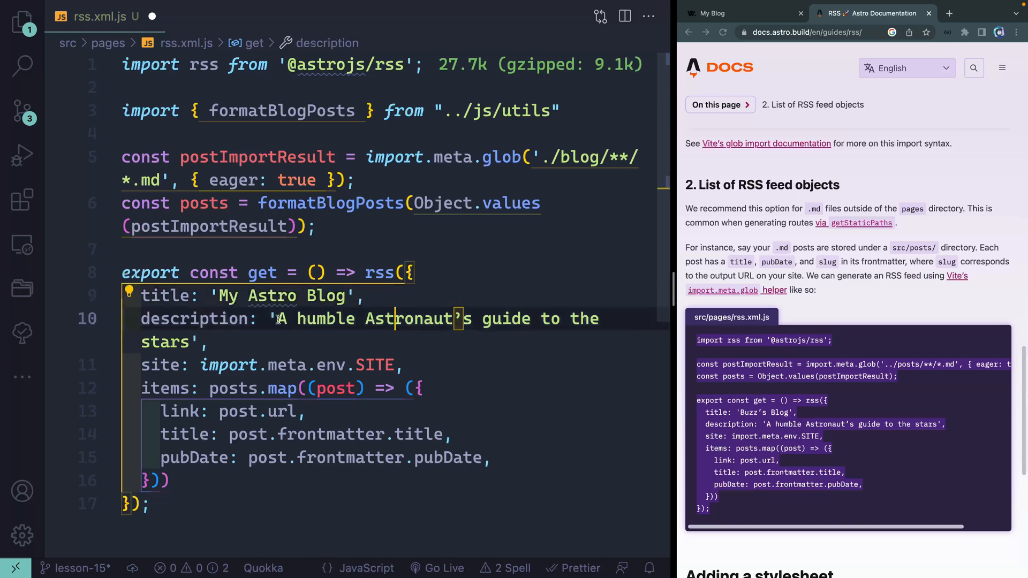
left_click(211, 341)
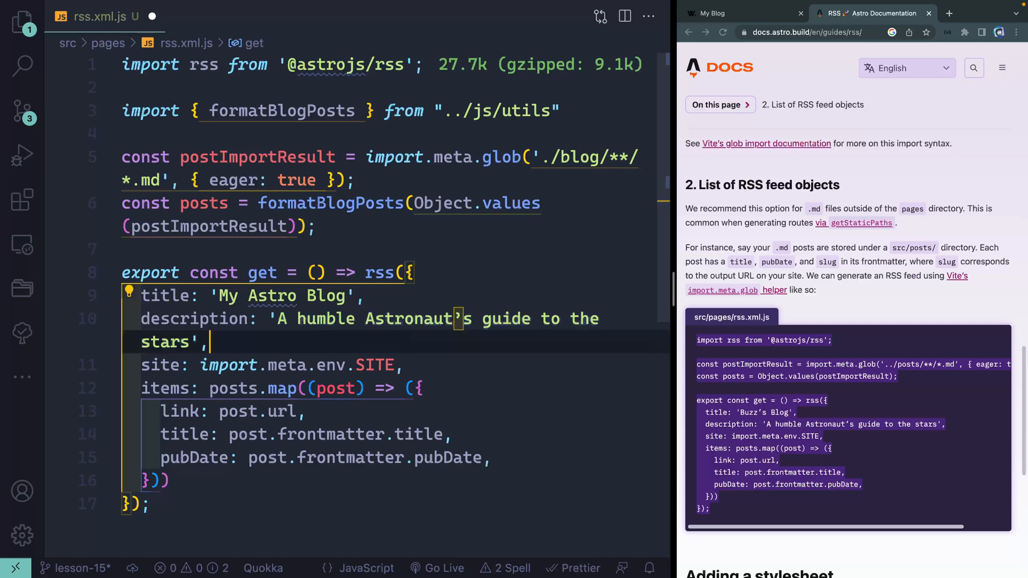
scroll("down", 3)
type("d")
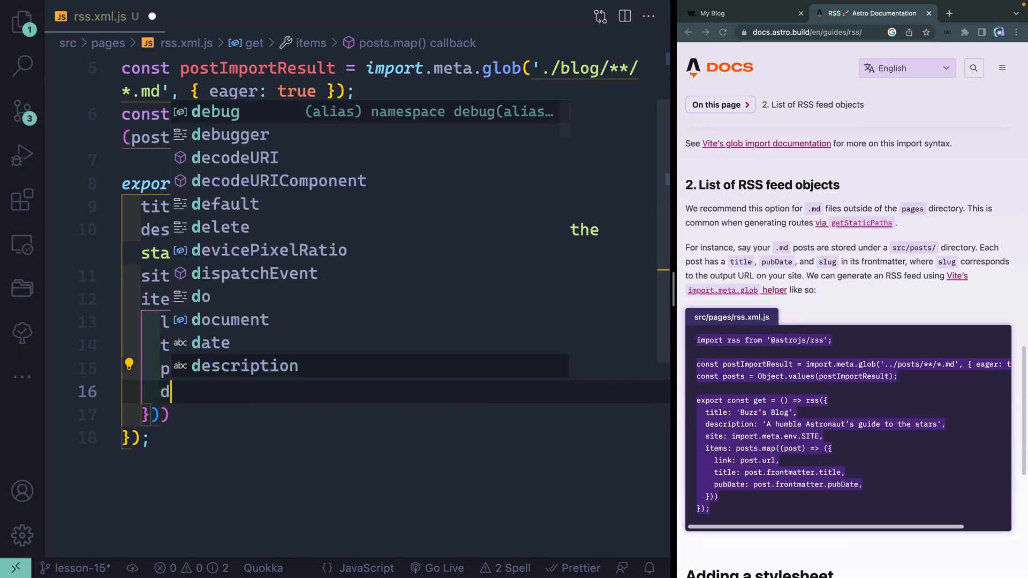
Add description: post.frontmatter.description to each feed item.
type("escription:")
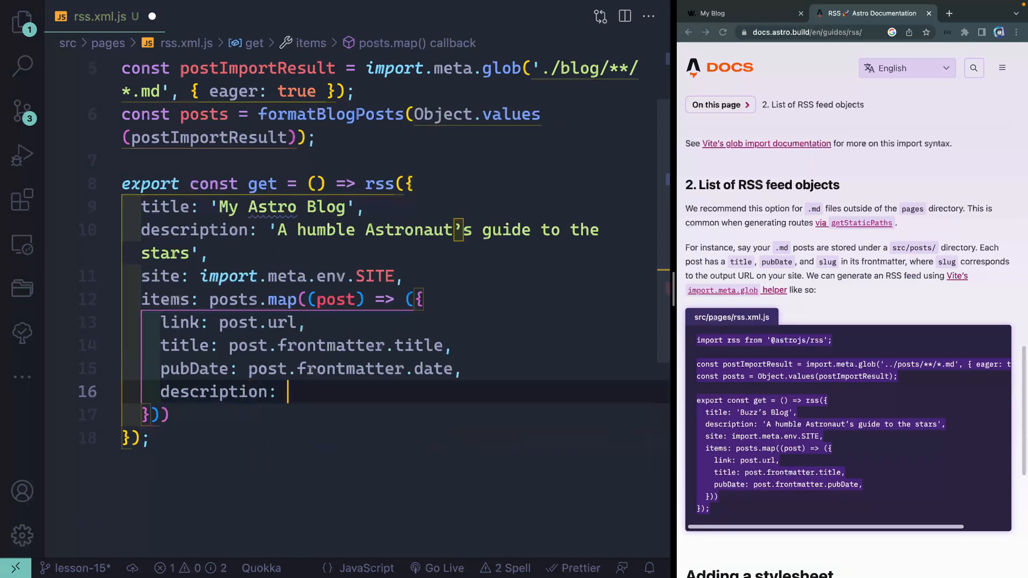
type("post.frontmatter")
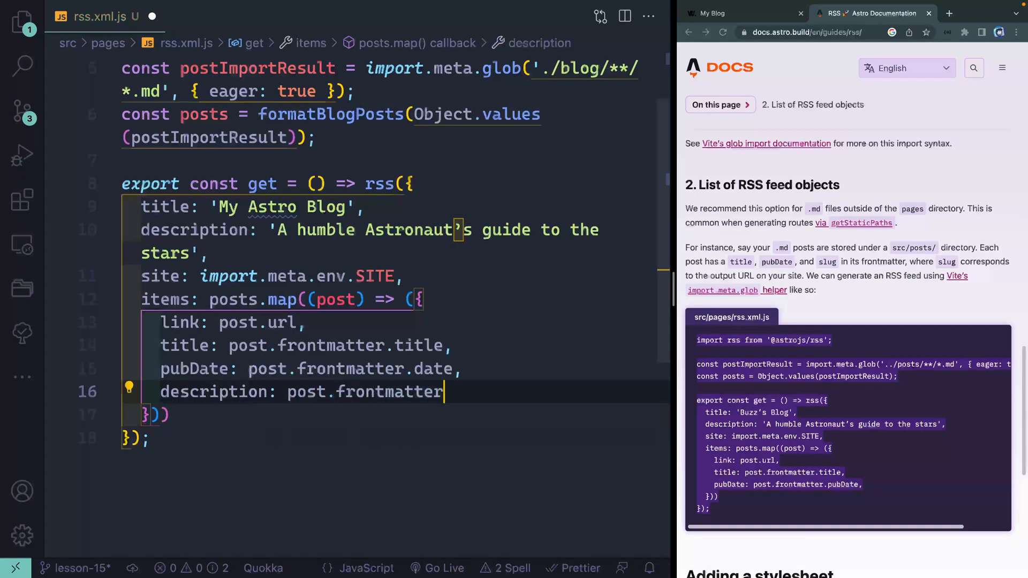
type(".descript")
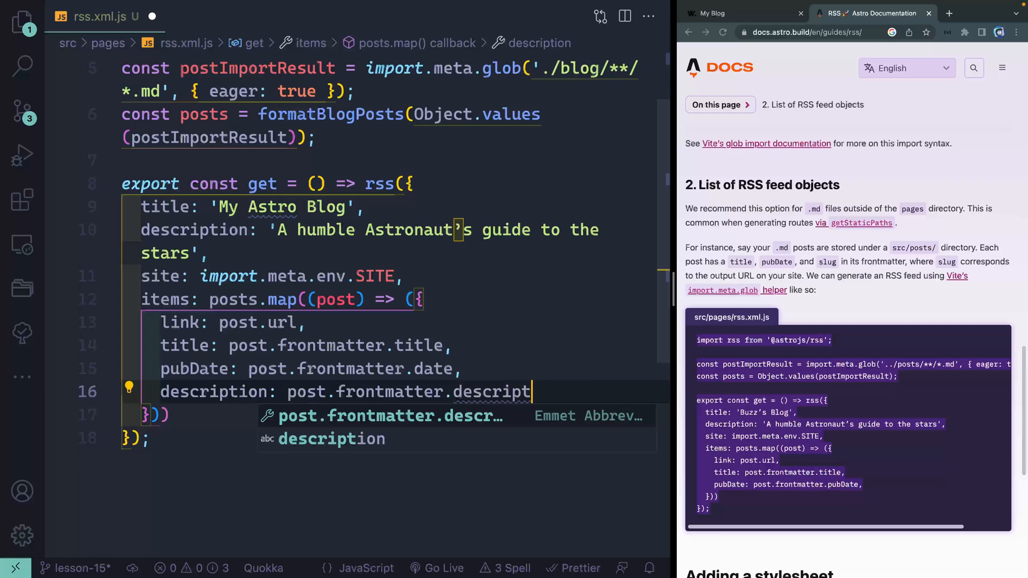
type("ion")
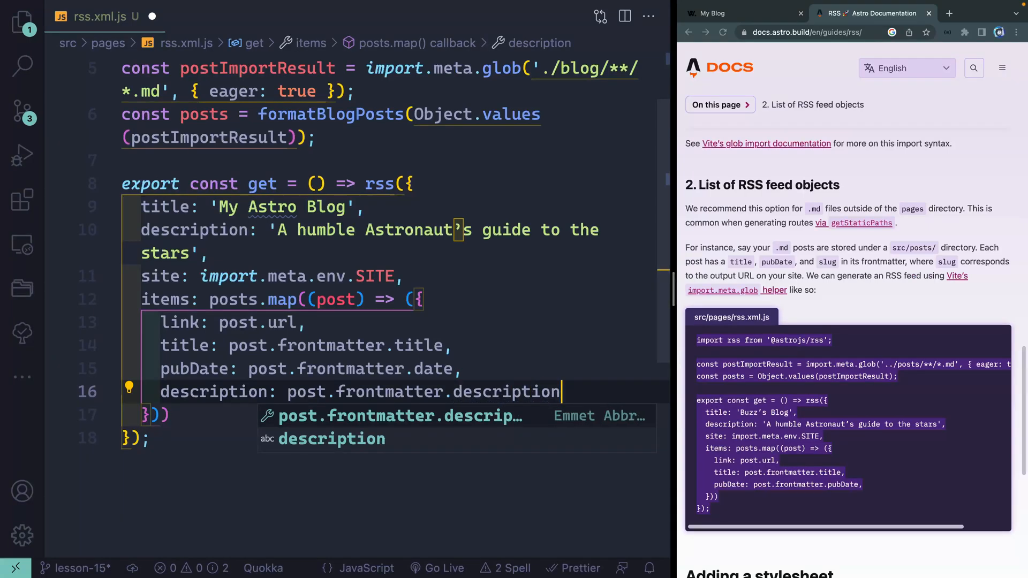
type(",")
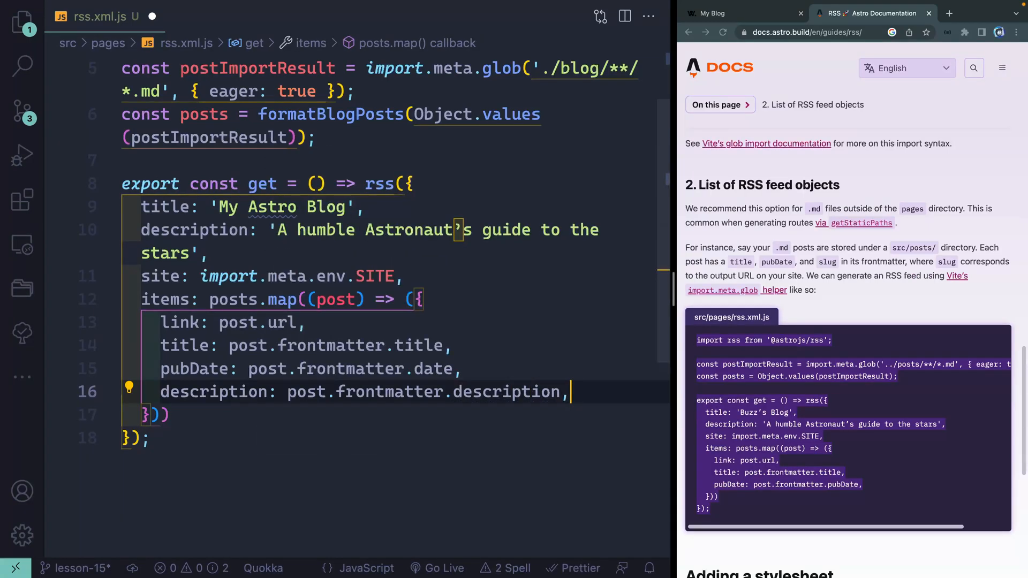
key("Enter")
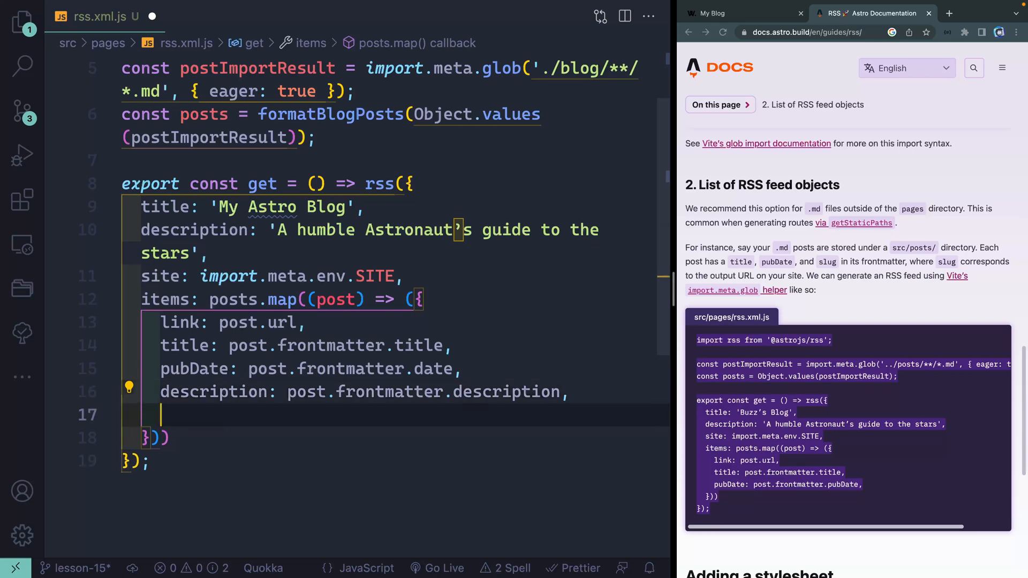
Add customData with <author>${post.frontmatter.author}</author>, save, and return to the blog.
type("ca")
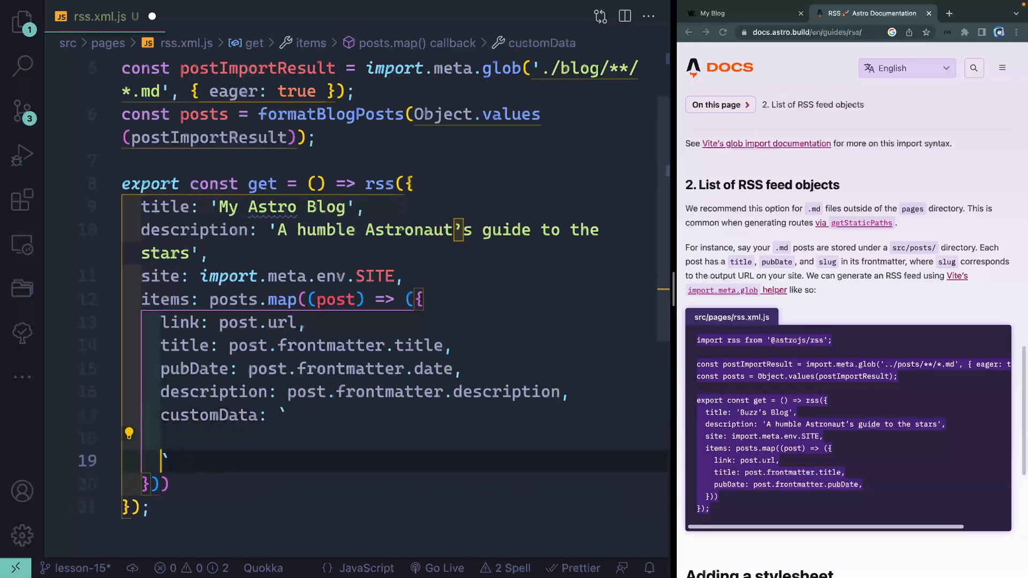
type("<author>")
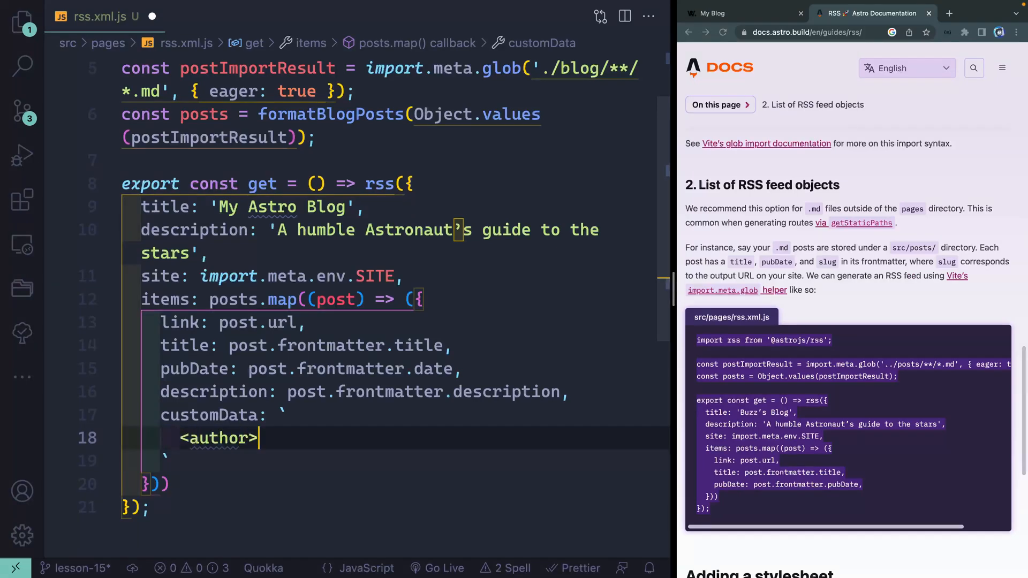
type("${post}</author>")
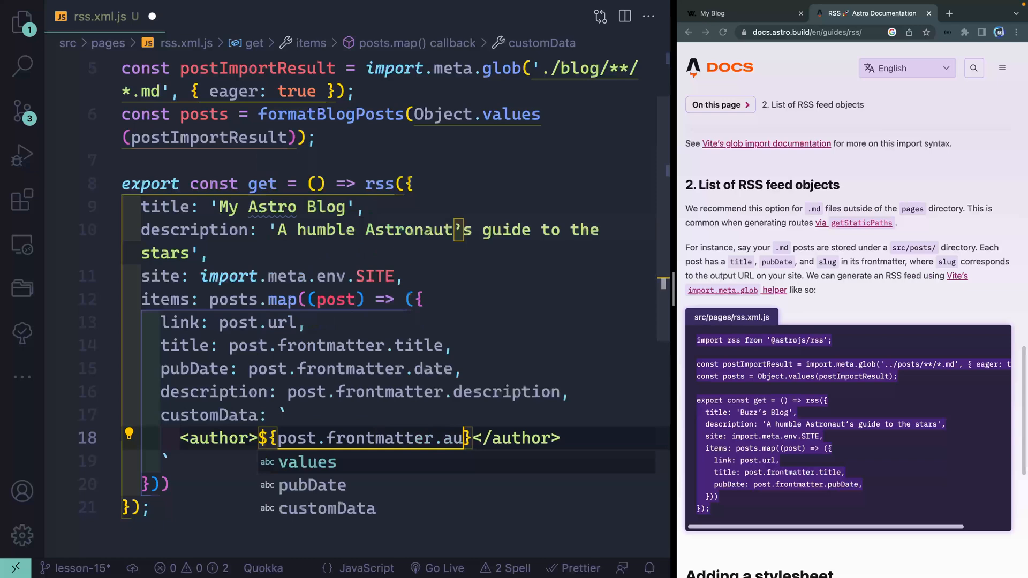
type("thor")
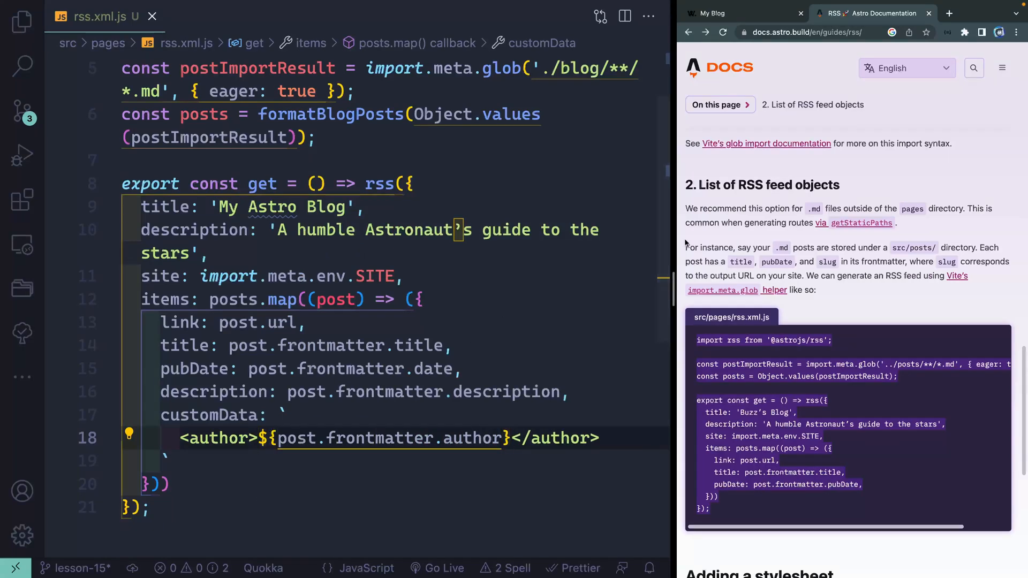
left_click(726, 14)
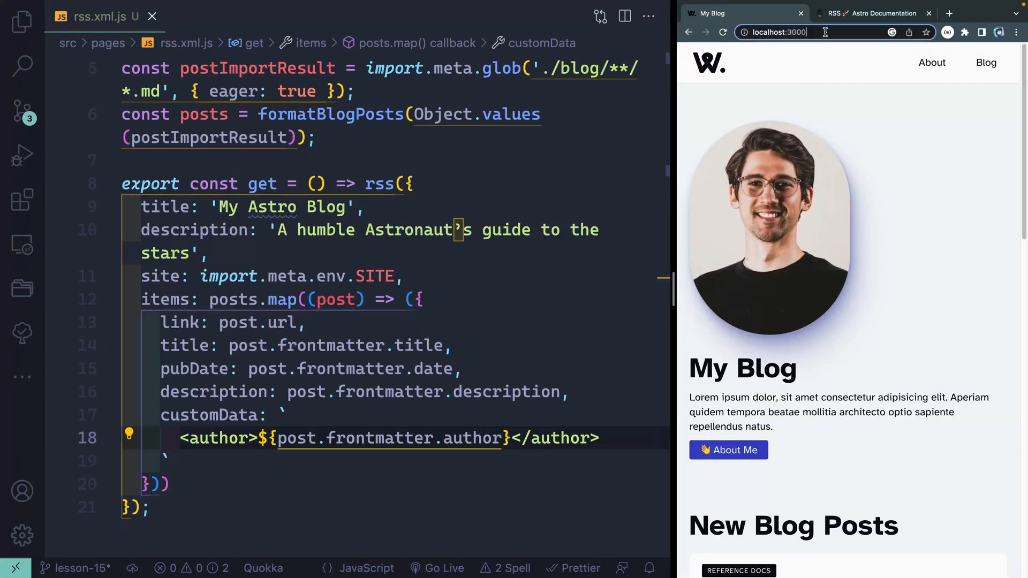
Load localhost:3000/rss.xml, check items' description and author, then return to the Astro docs.
left_click(809, 33)
type("/rss.xml")
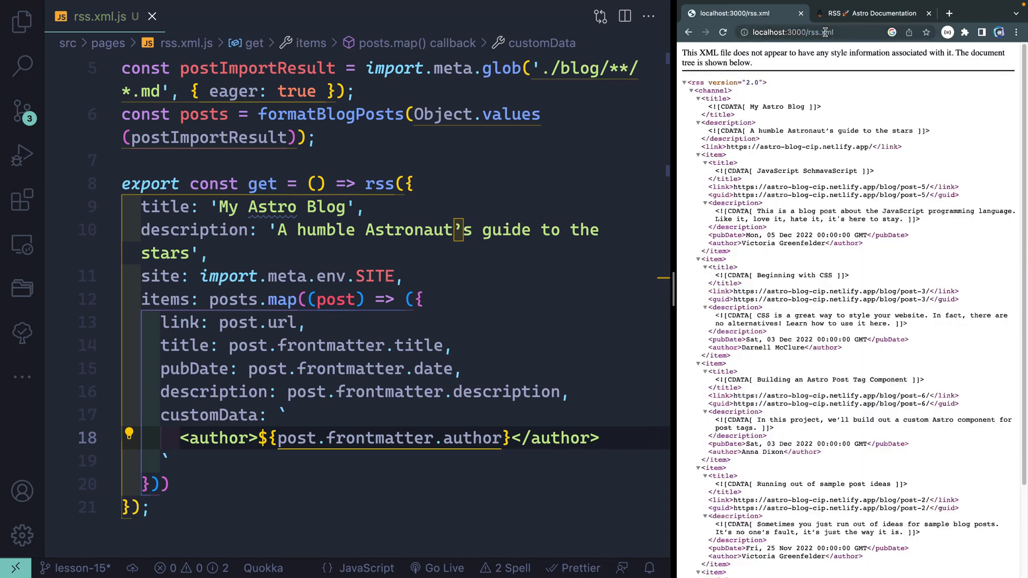
scroll("down", 3)
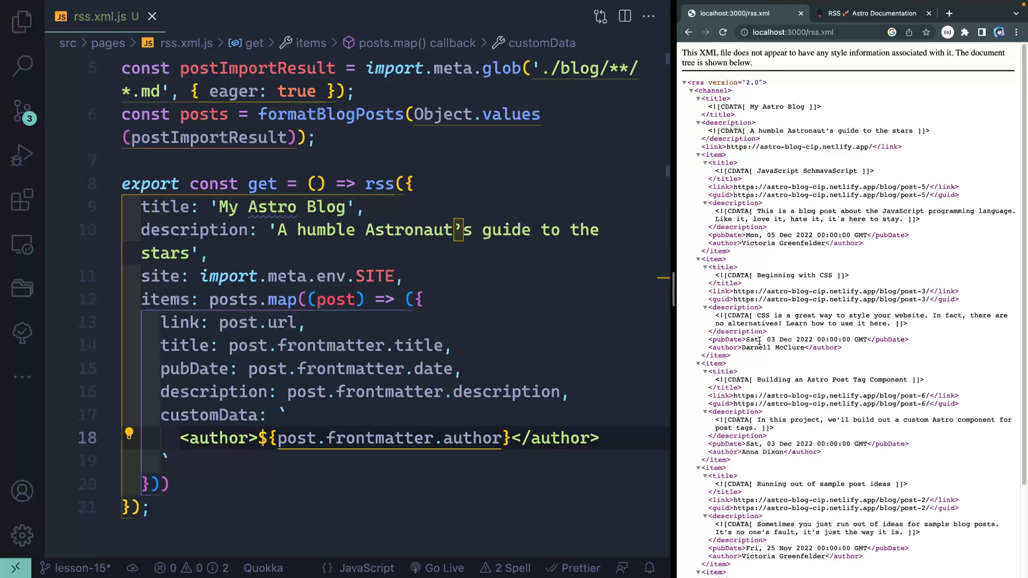
left_click(872, 13)
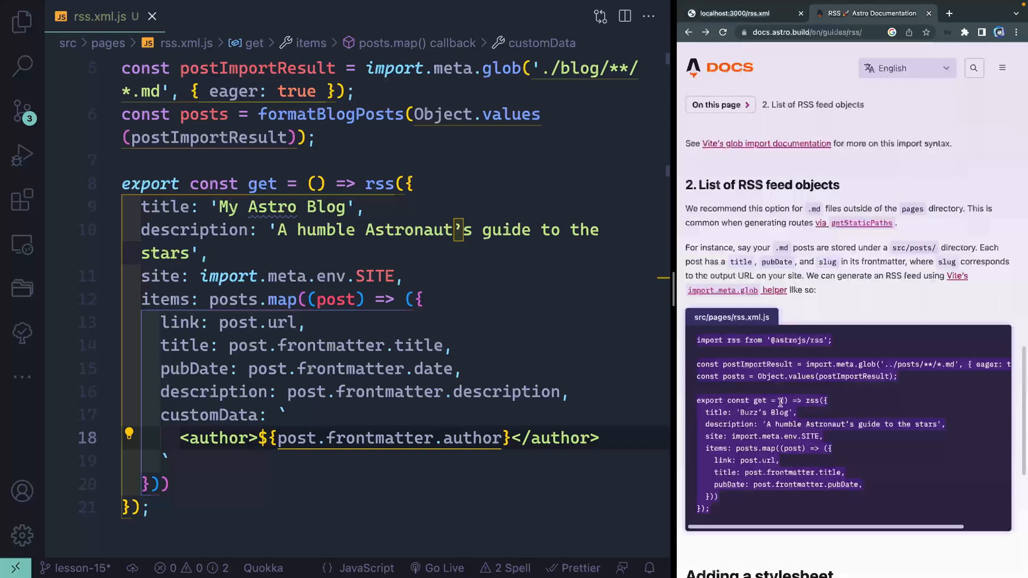
Add stylesheet: '/rss/styles.xsl' to the rss() options and show the project's file tree.
scroll("down", 3)
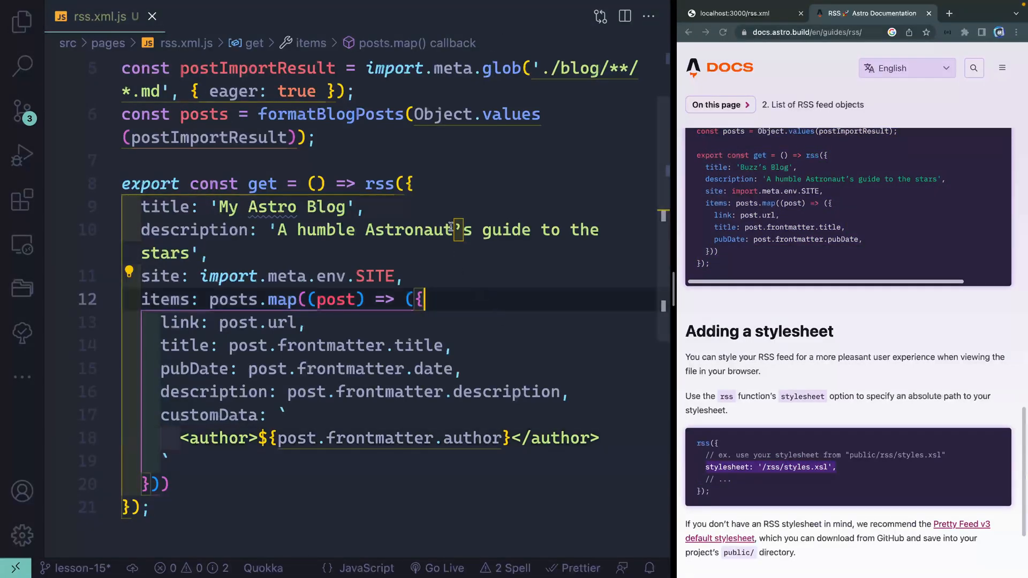
type("stylesheet: '/rss/styles.xsl',")
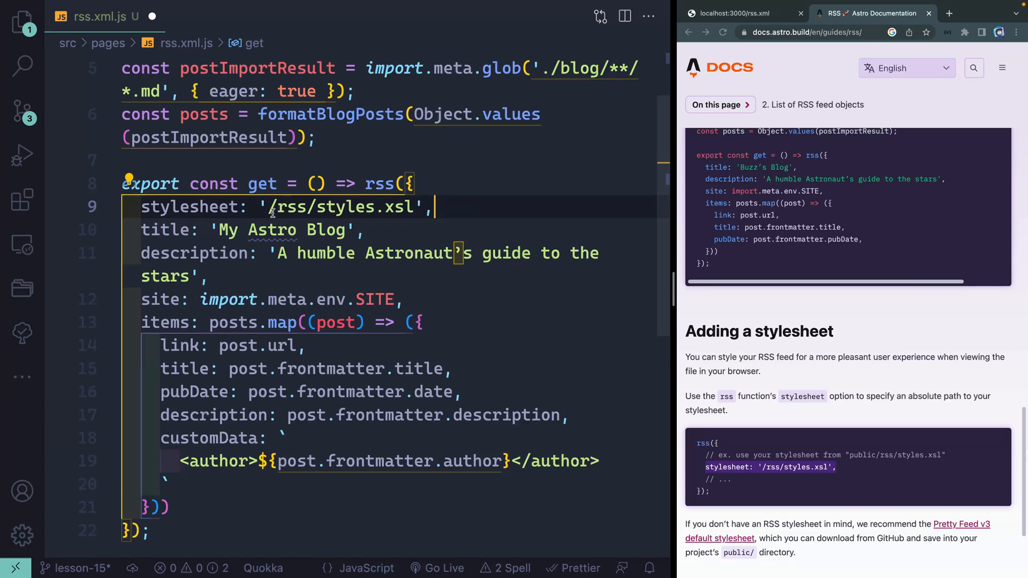
left_click(20, 17)
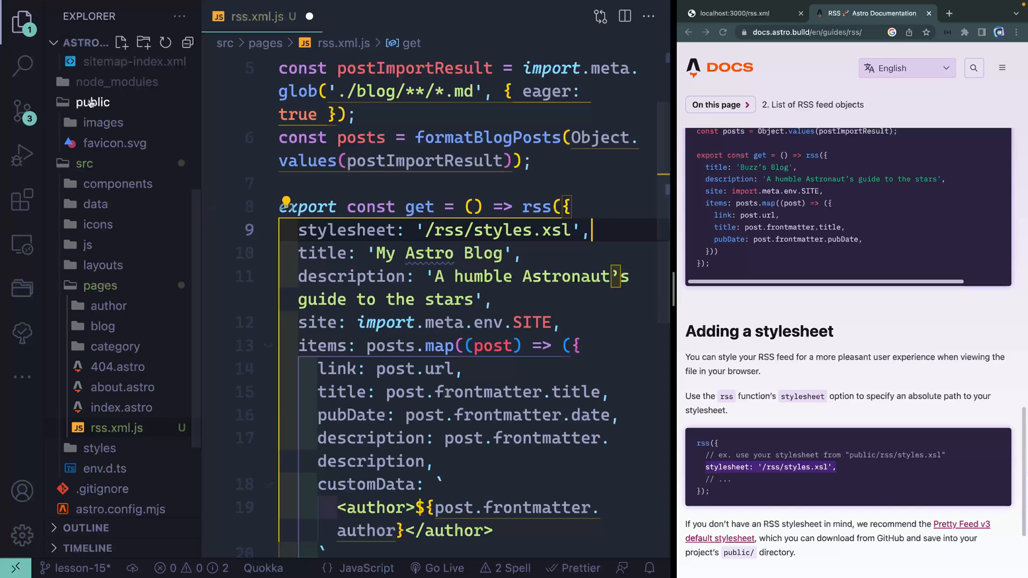
Create an rss folder under public with an empty styles.xsl file inside it.
right_click(91, 102)
type("rss")
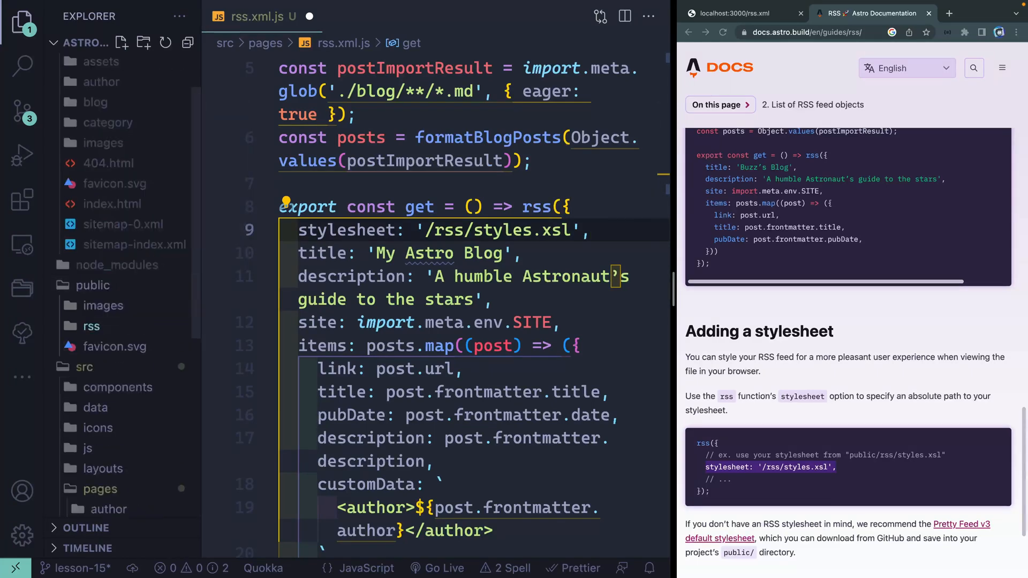
right_click(91, 325)
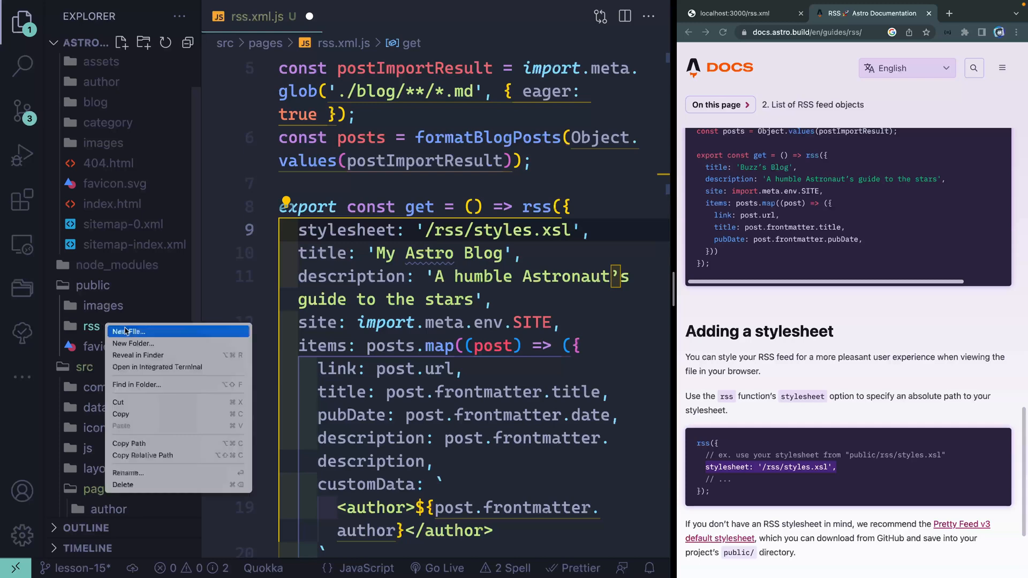
left_click(129, 332)
type("styles.xsl")
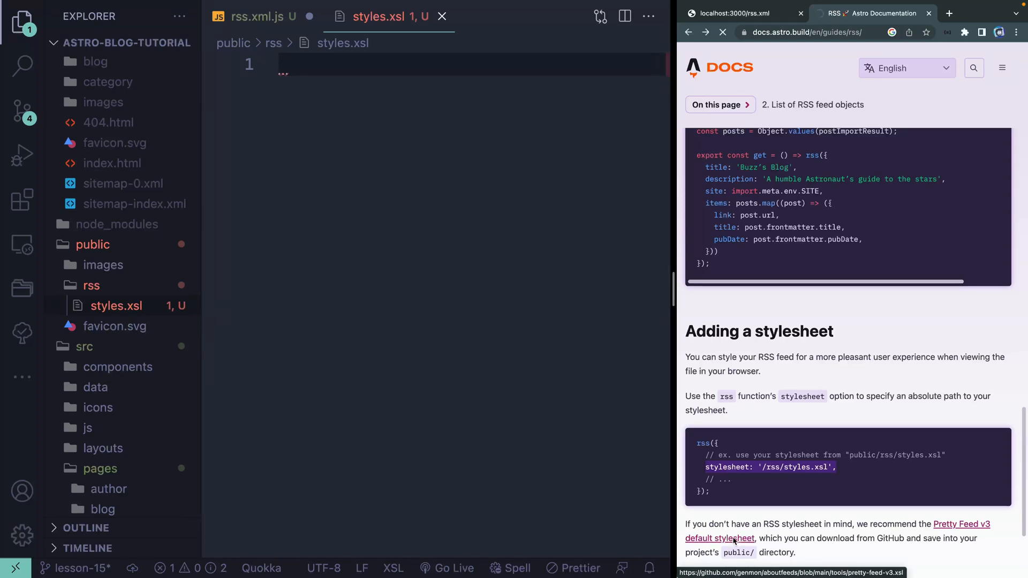
Copy the Pretty Feed v3 stylesheet's raw contents from GitHub into styles.xsl.
left_click(719, 553)
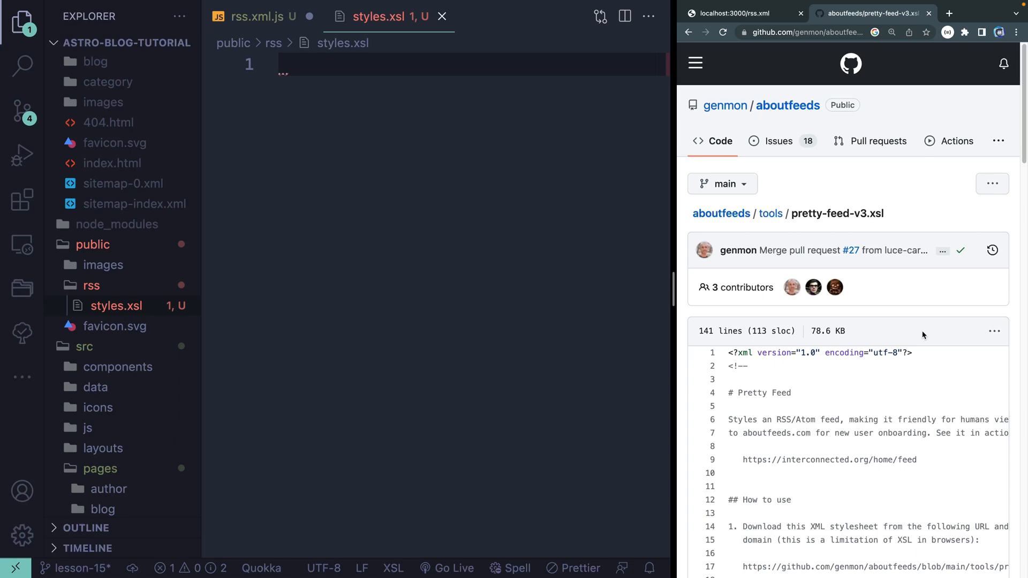
left_click(993, 332)
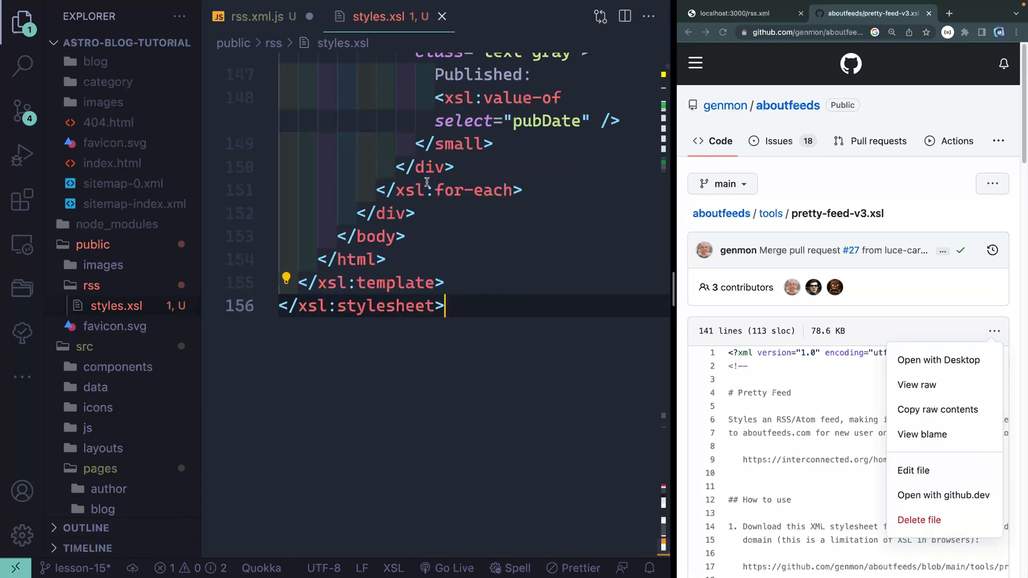
left_click(737, 14)
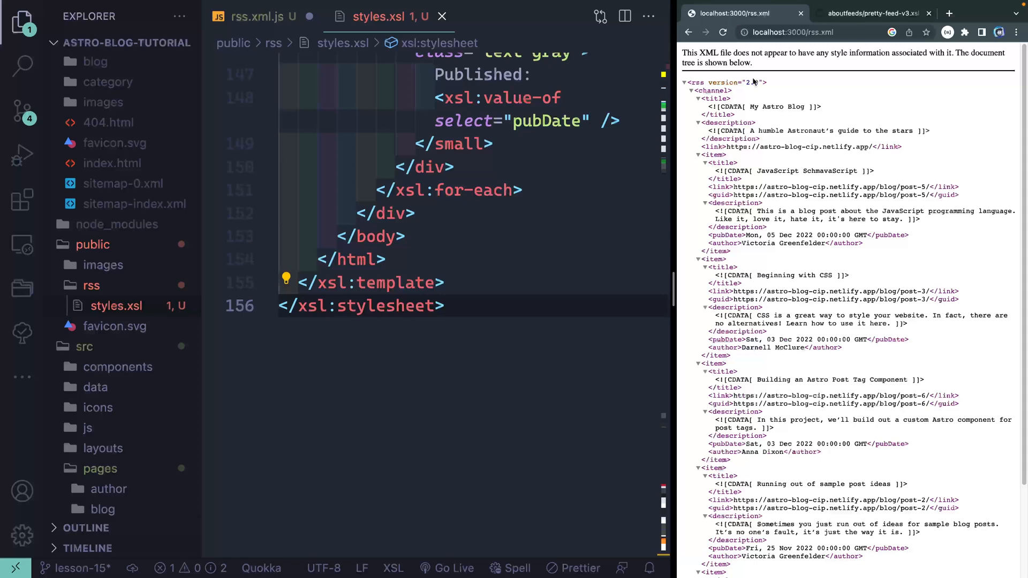
Save rss.xml.js and reload localhost:3000/rss.xml to see the styled Web Feed Preview.
left_click(266, 18)
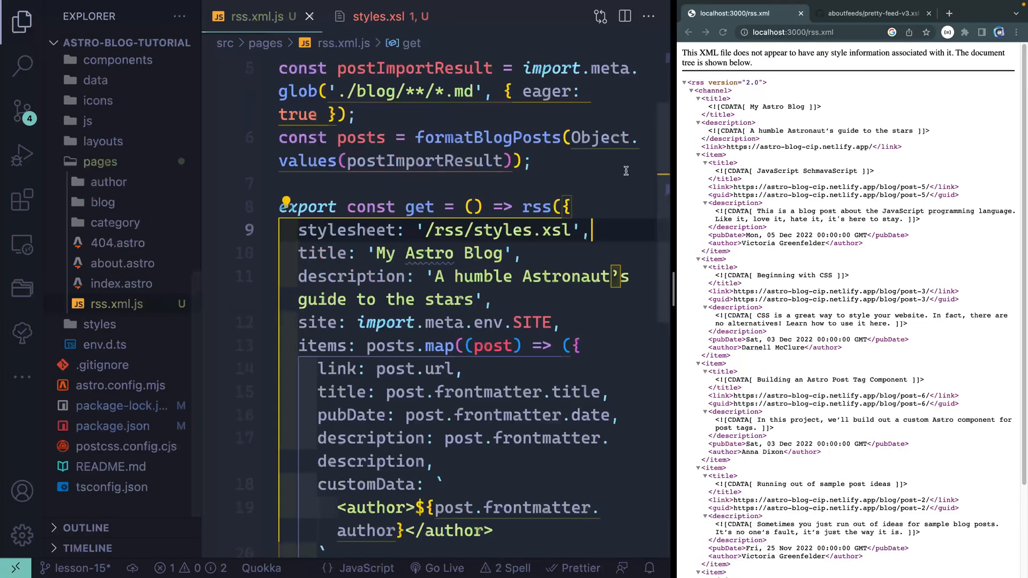
left_click(722, 32)
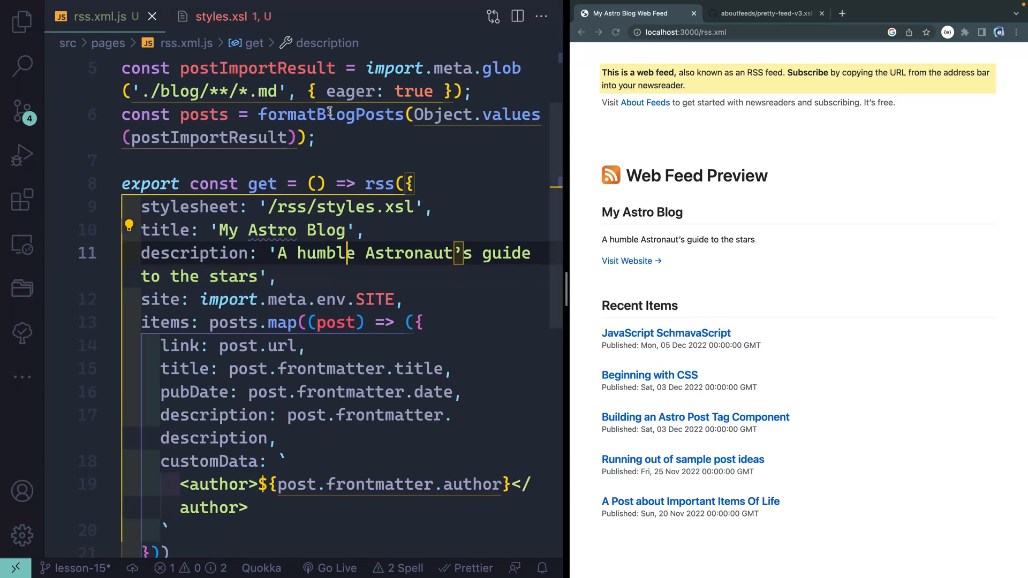
left_click(218, 17)
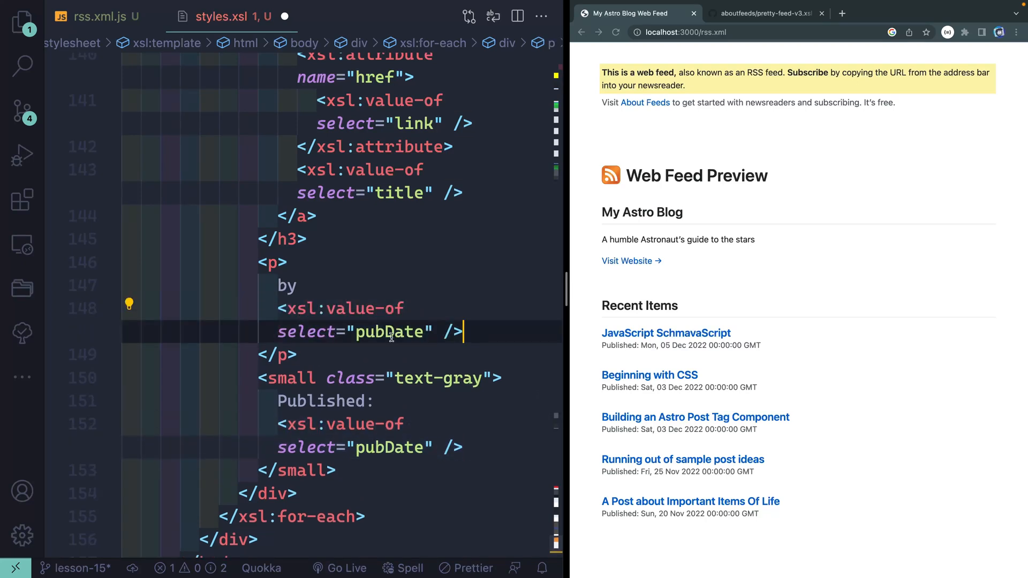
Add a 'by' author paragraph and a description paragraph to each feed item in styles.xsl.
left_click(102, 16)
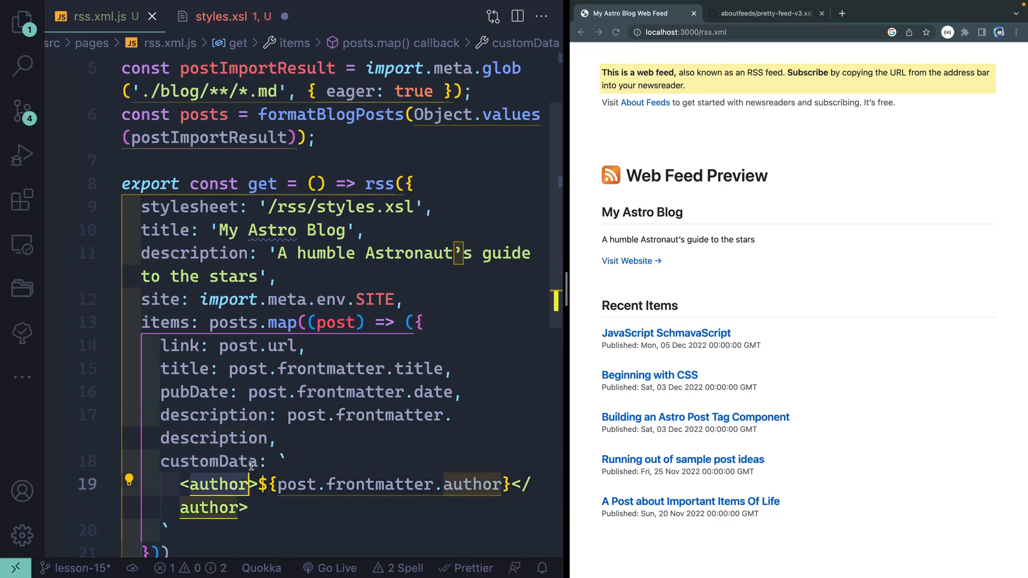
left_click(221, 16)
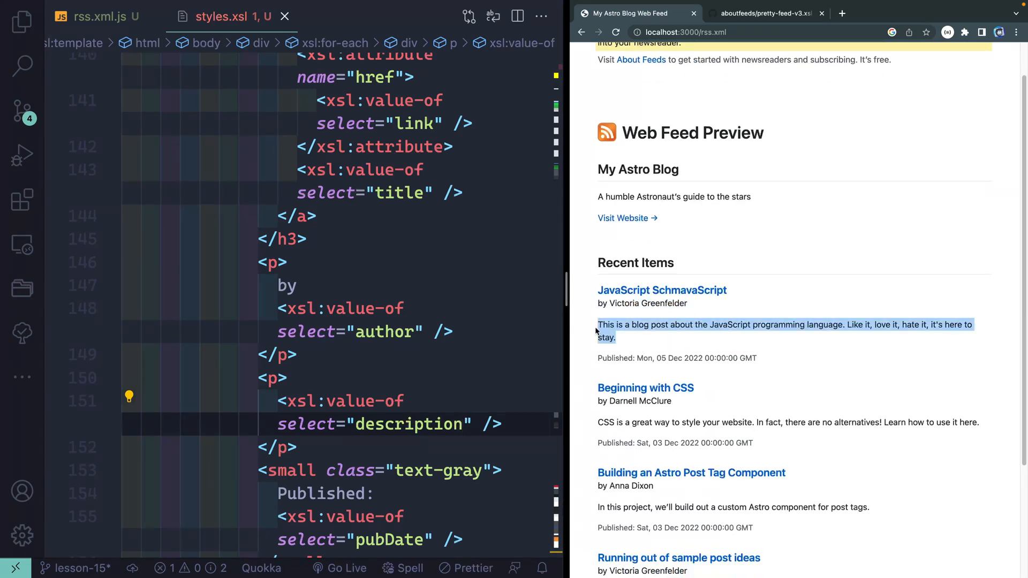
scroll("down", 3)
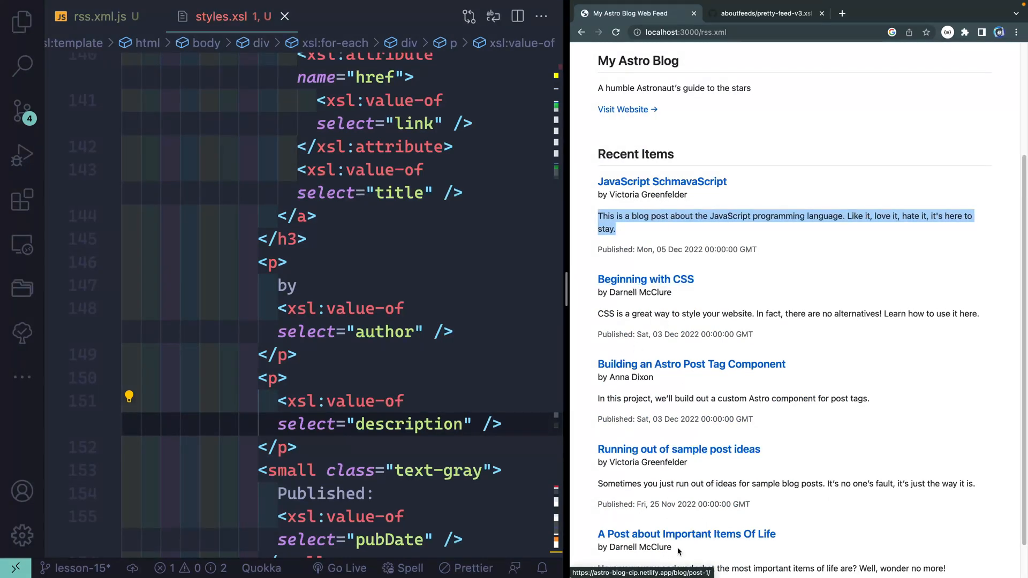
mouse_move(662, 543)
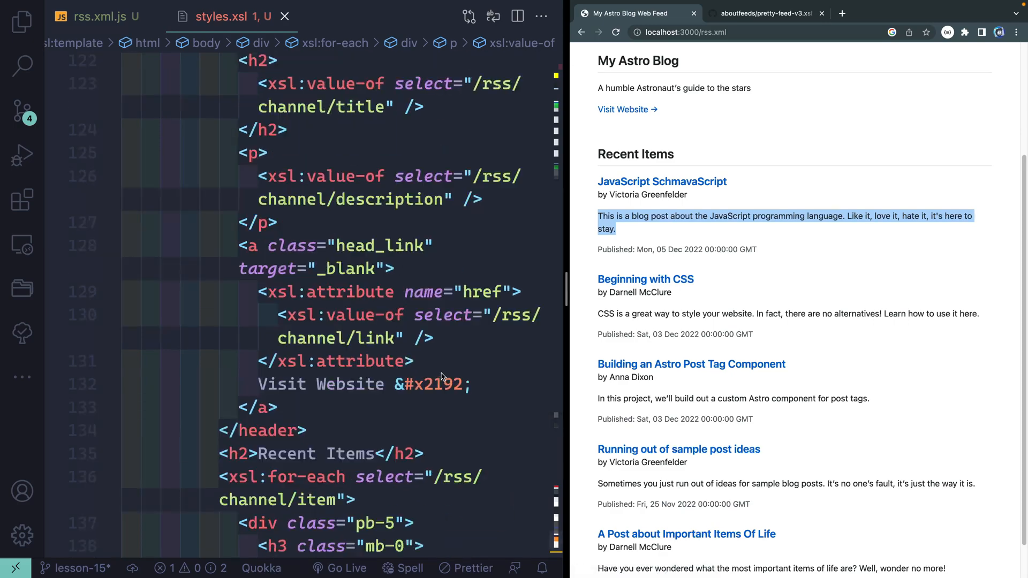
Close all open editor files and return the browser to localhost:3000.
left_click(99, 16)
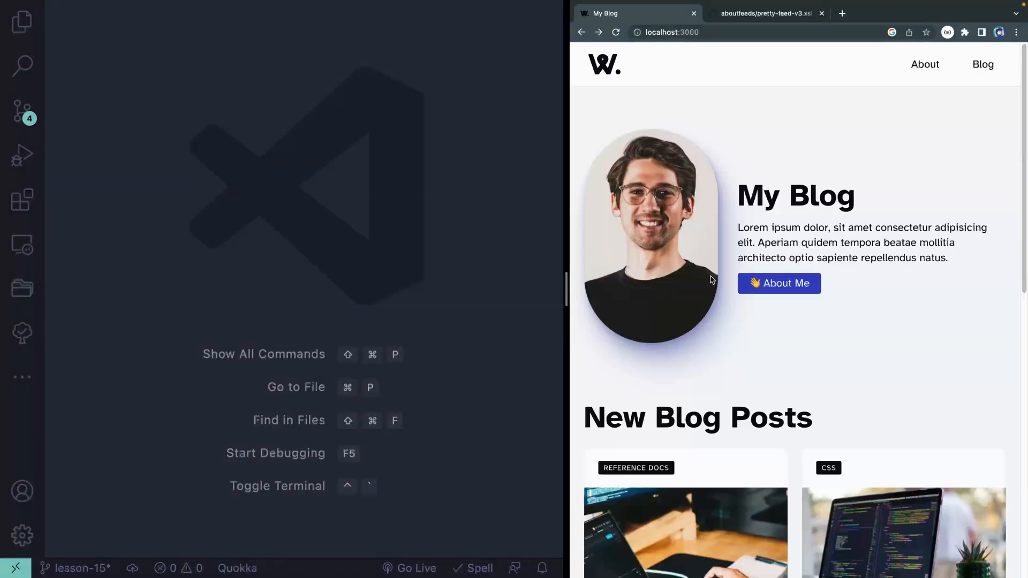
Scroll the home page down to the blog post cards and copyright footer.
scroll("down", 3)
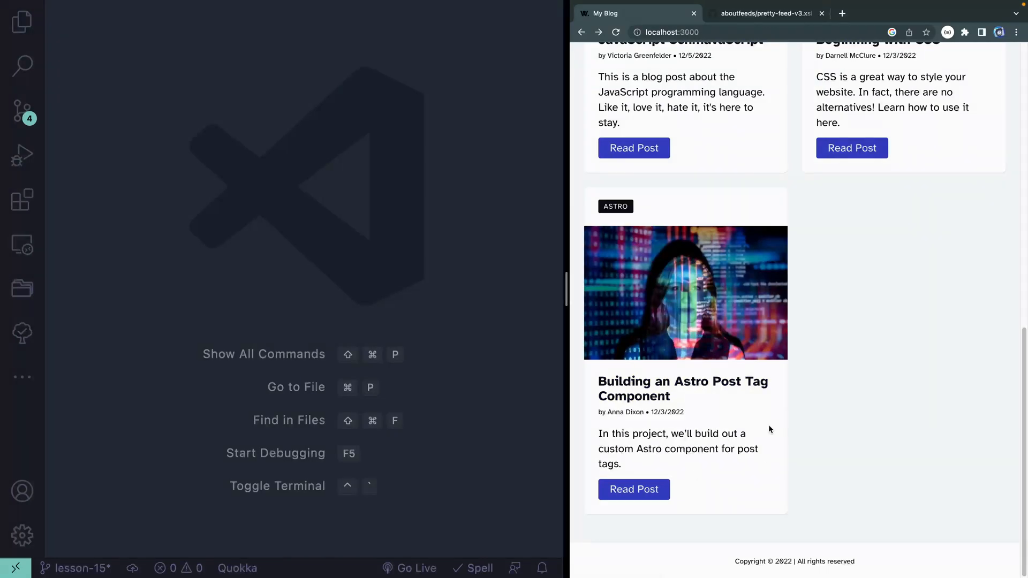
mouse_move(707, 392)
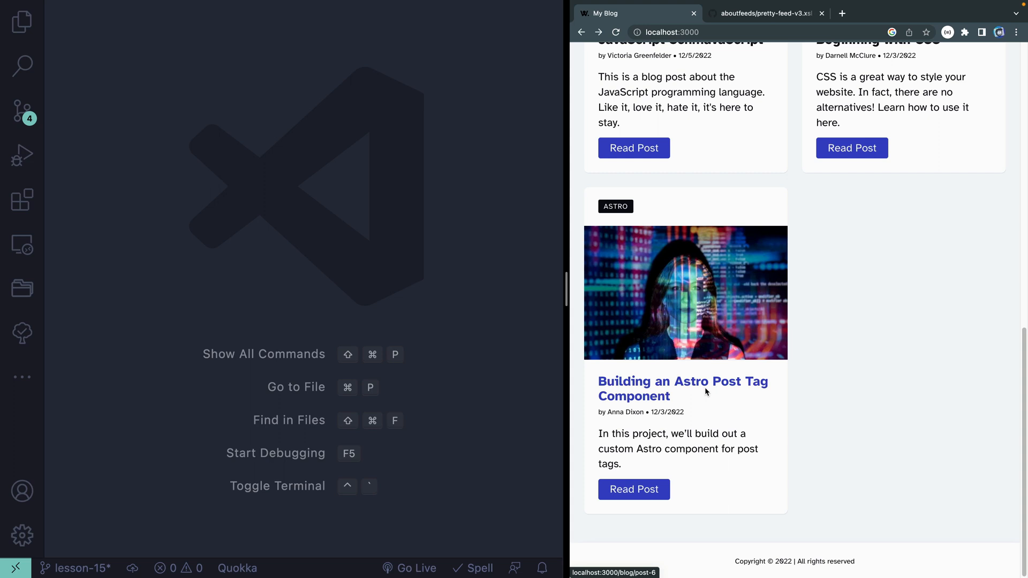
mouse_move(473, 280)
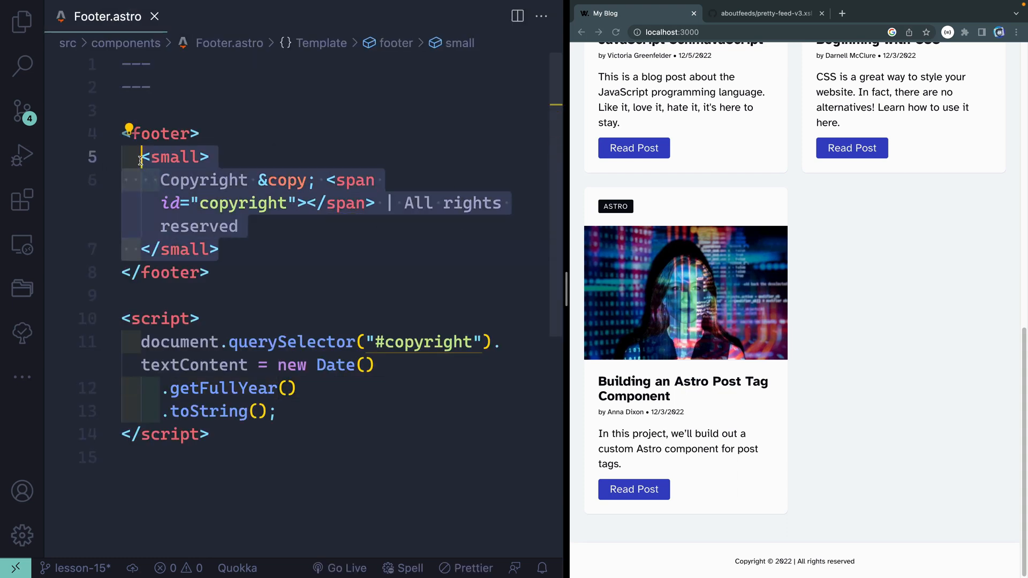
Wrap the footer's copyright small element in a div using Emmet Wrap with Abbreviation.
key("Cmd+Shift+P")
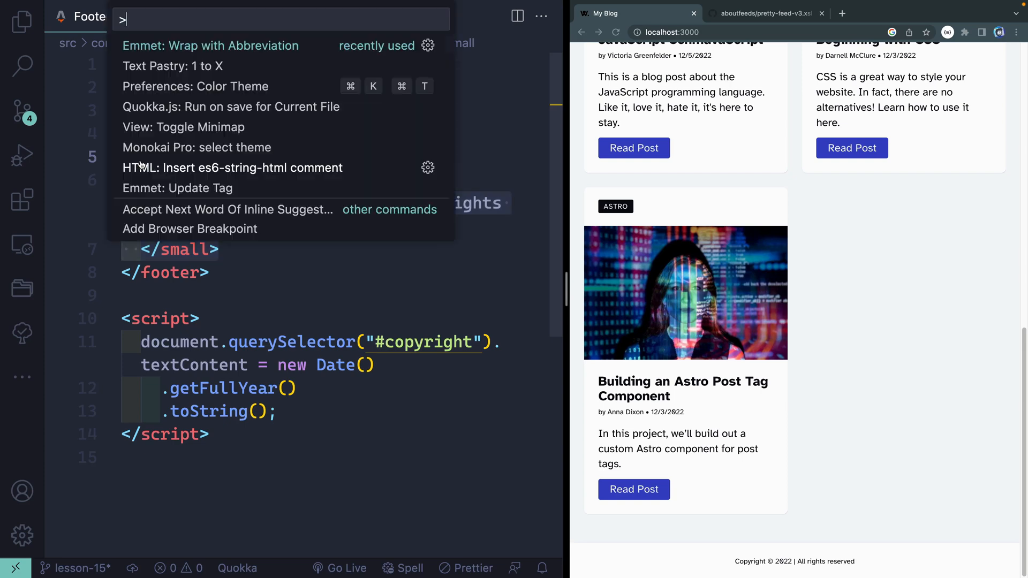
key("Escape")
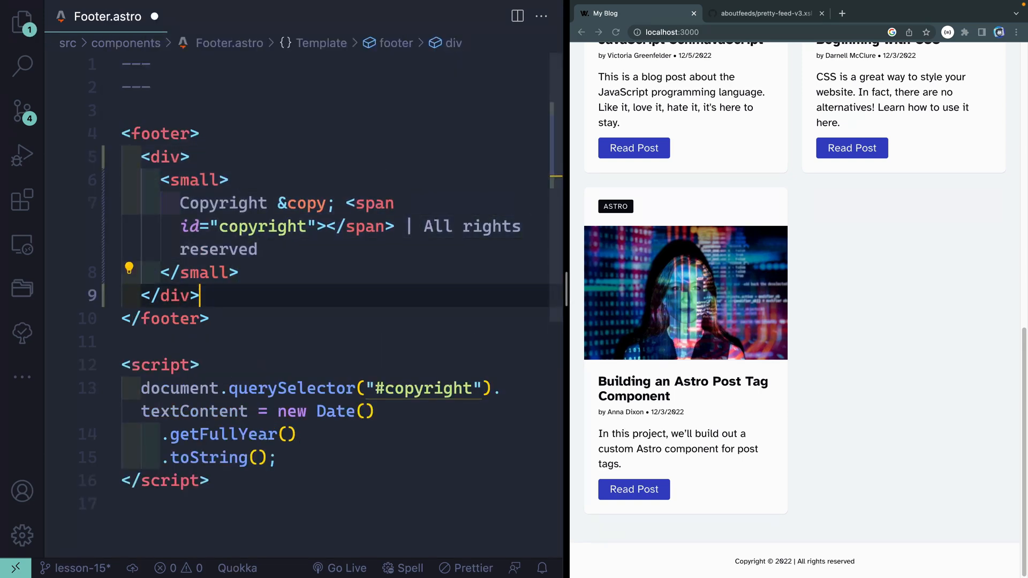
key("Enter")
type("<small></small>")
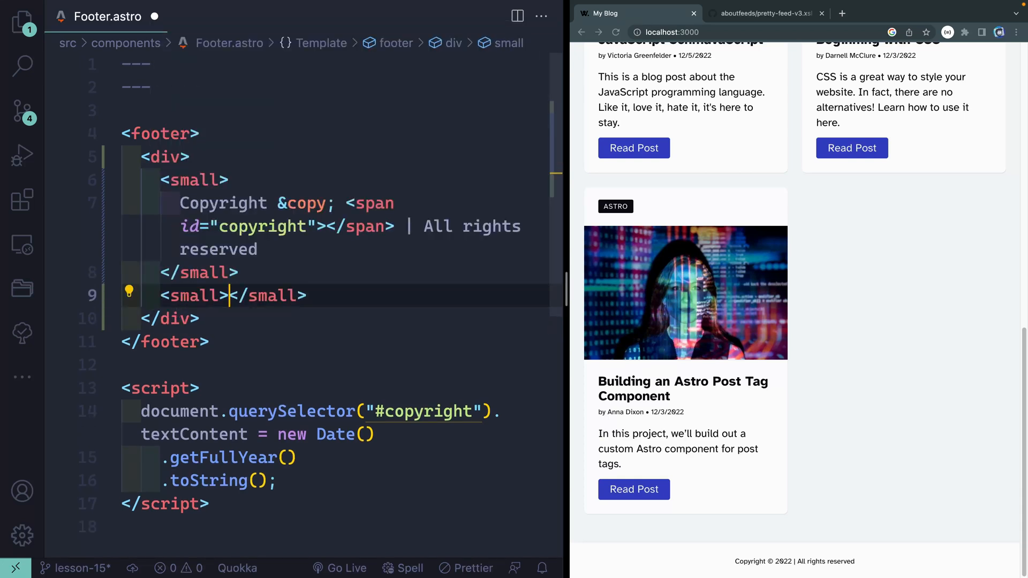
Add a second small element linking to /rss.xml reading 'Subscribe to RSS'.
type("<a href=\"\"></a>")
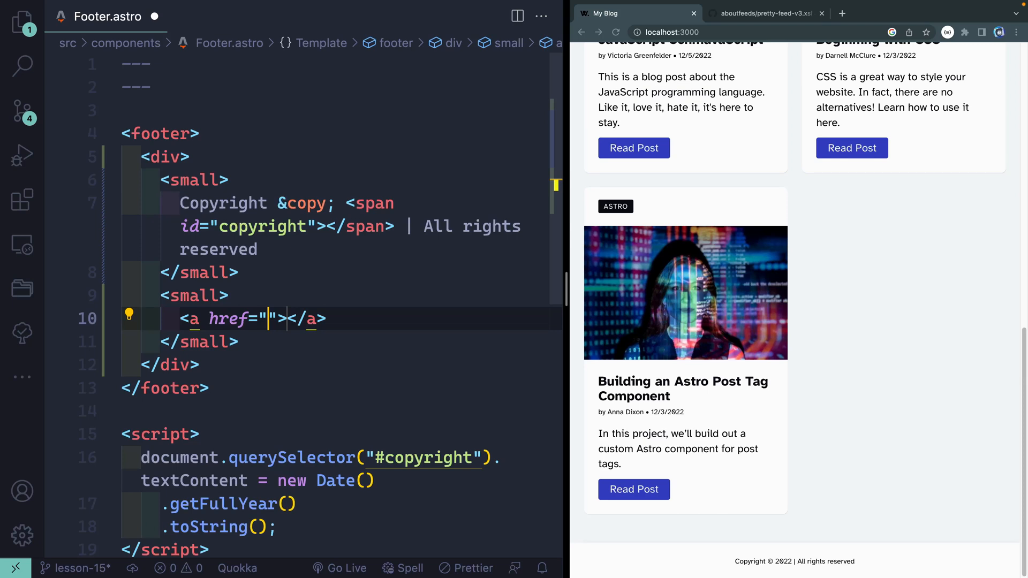
type("/rss")
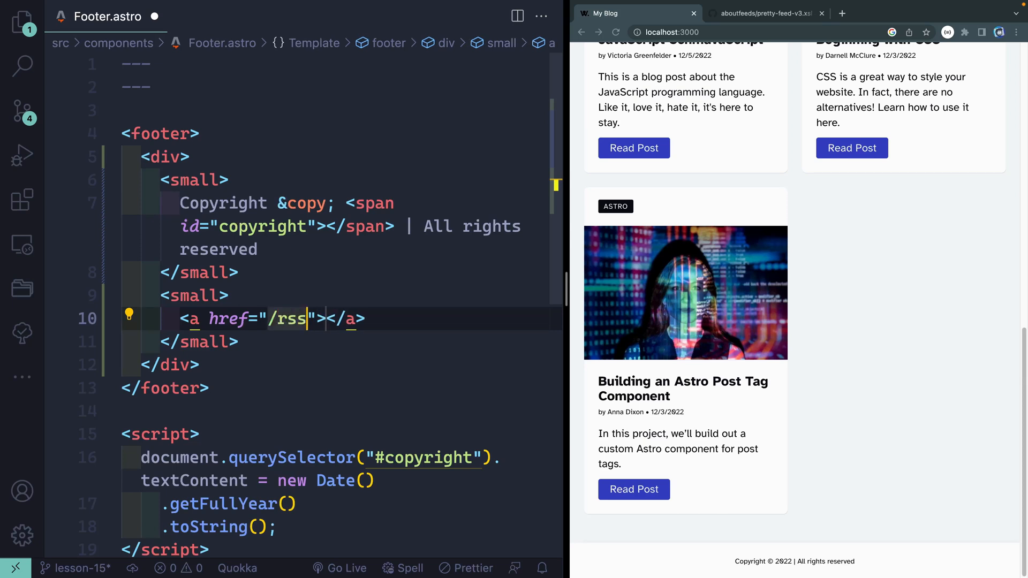
type(".xml")
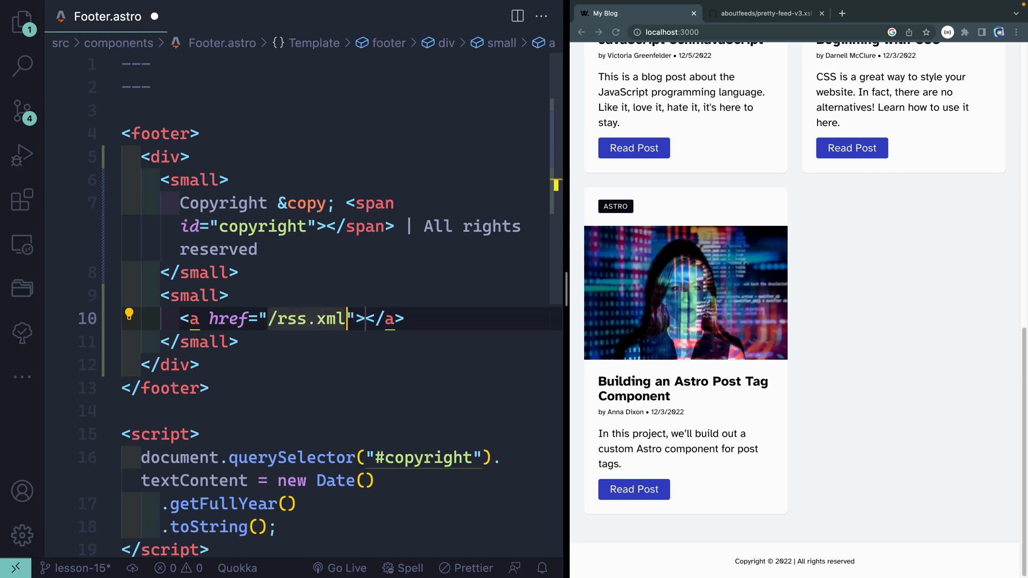
key("Enter")
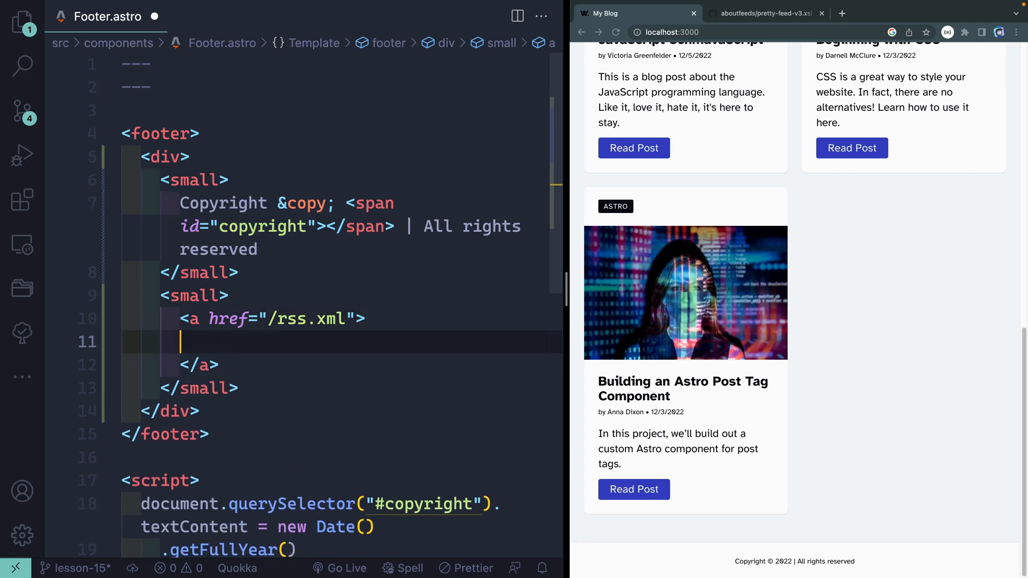
type("Subscribe to R")
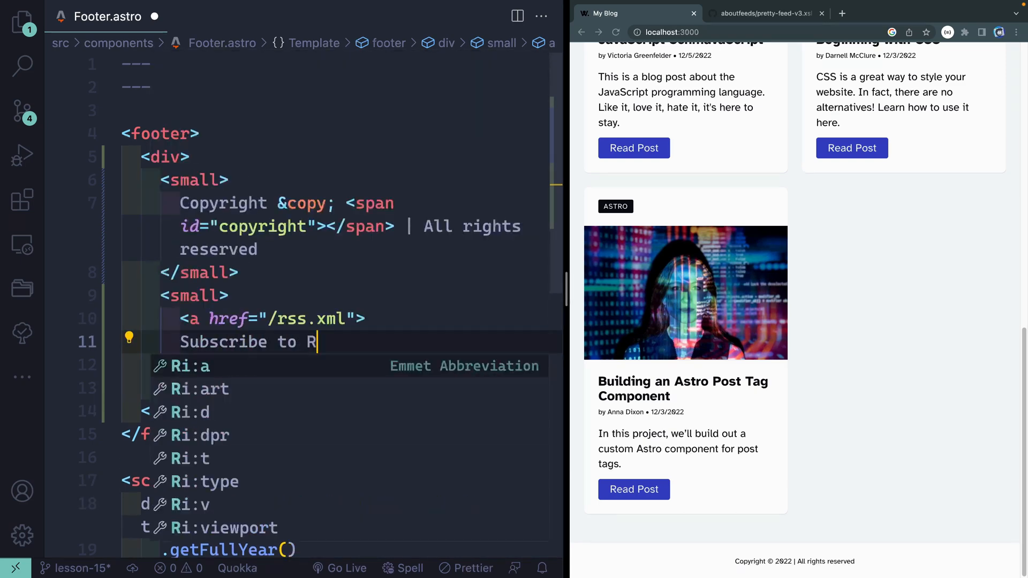
type("SS")
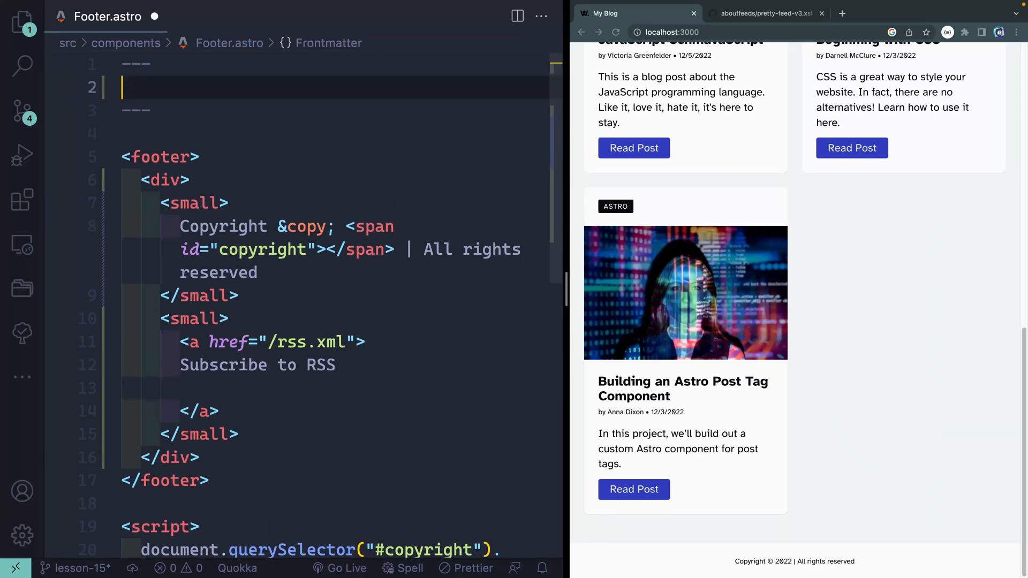
Import Icon from "astro-icon" in the Footer.astro frontmatter.
type("import")
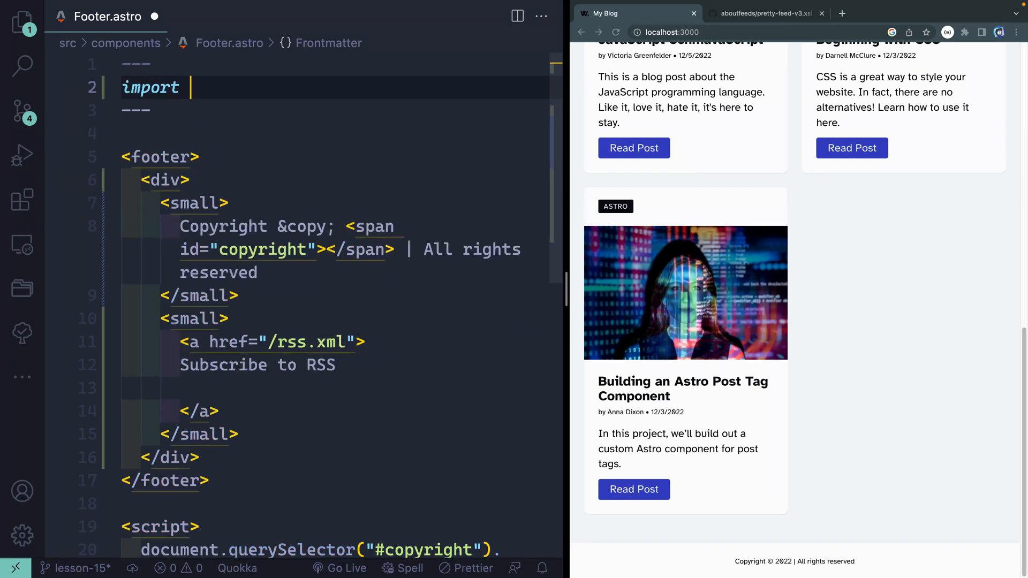
type("{ Icon }")
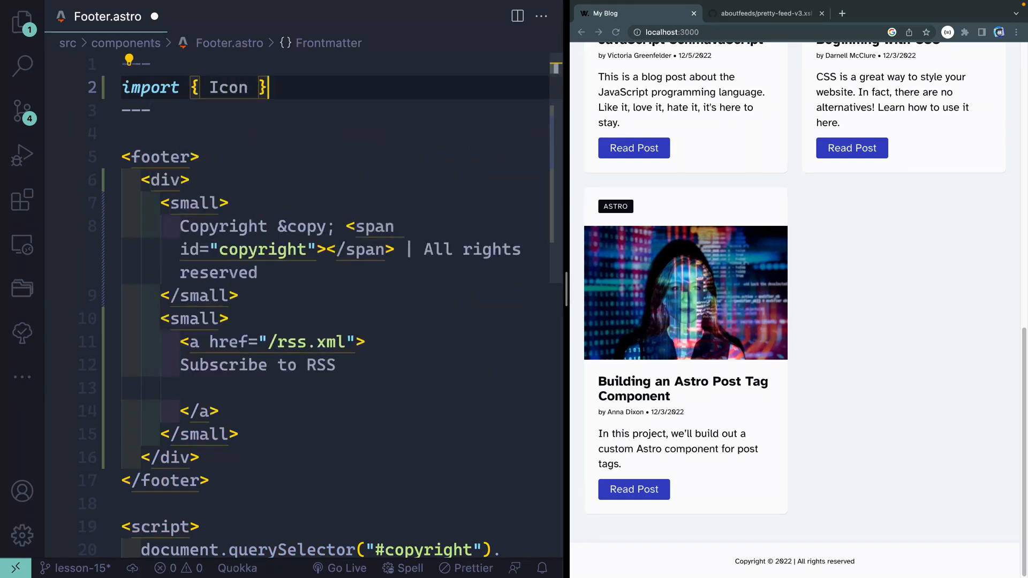
type("from \"astro-icon\";")
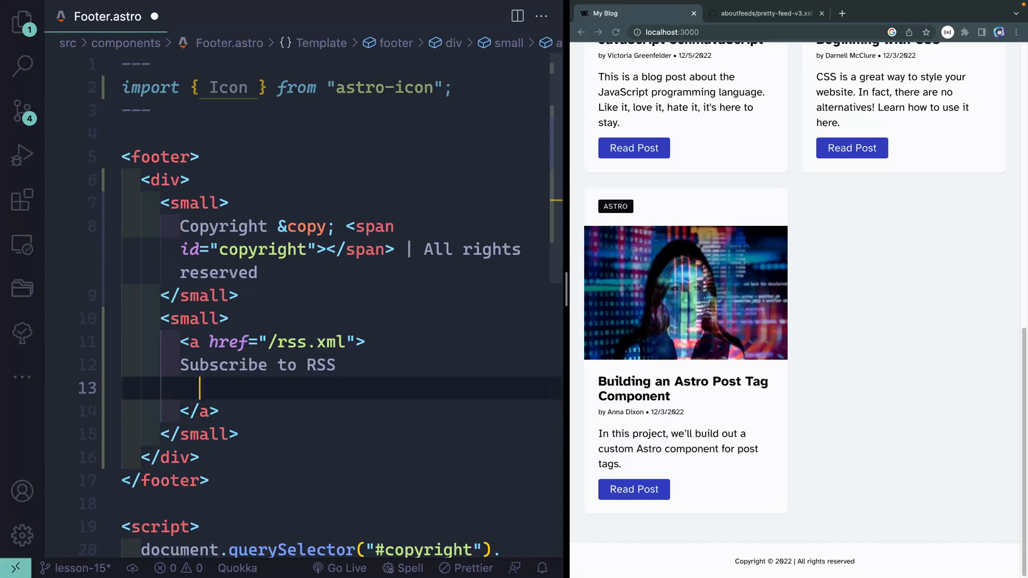
Insert a 20×20 tabler:rss Icon inside the Subscribe to RSS link.
type("<Icon")
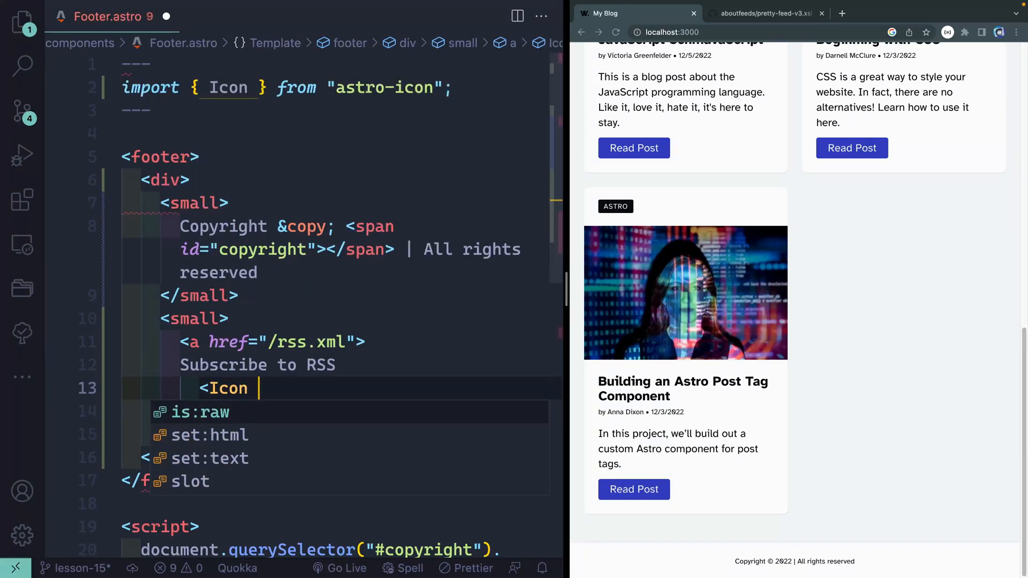
type("name=\"tabl\"")
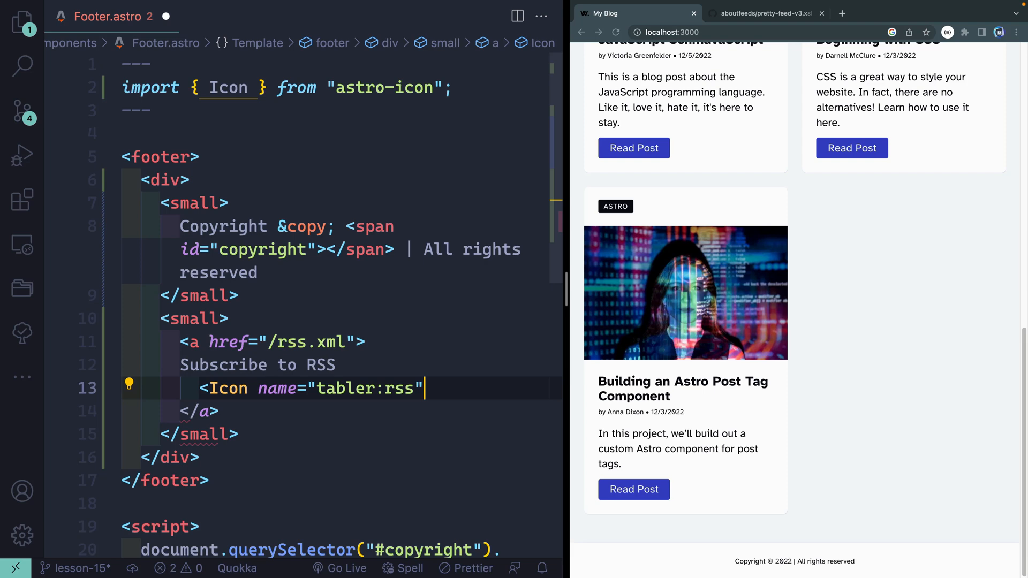
type("width=\"20\" height=")
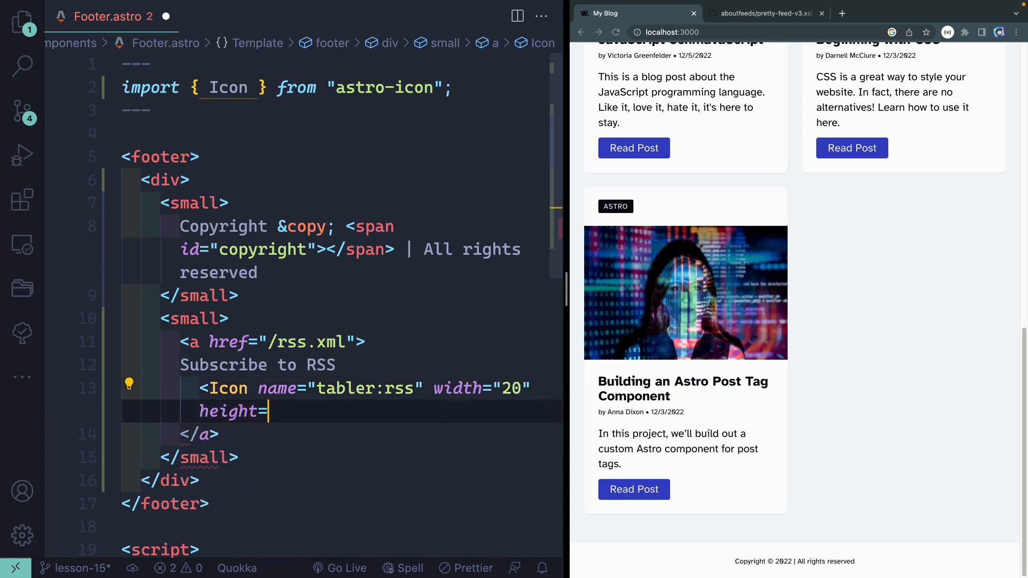
type("\"20\" />")
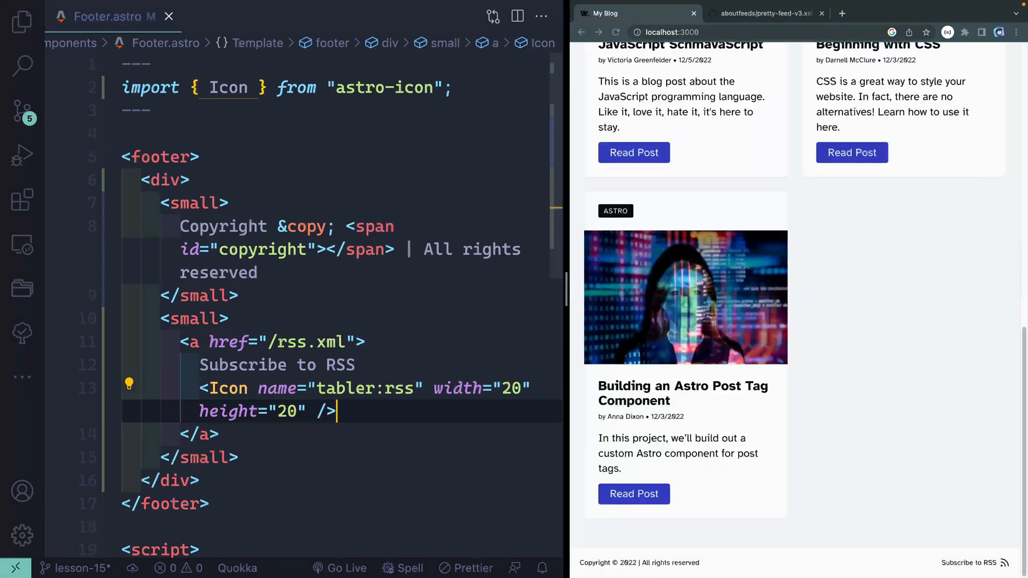
mouse_move(963, 565)
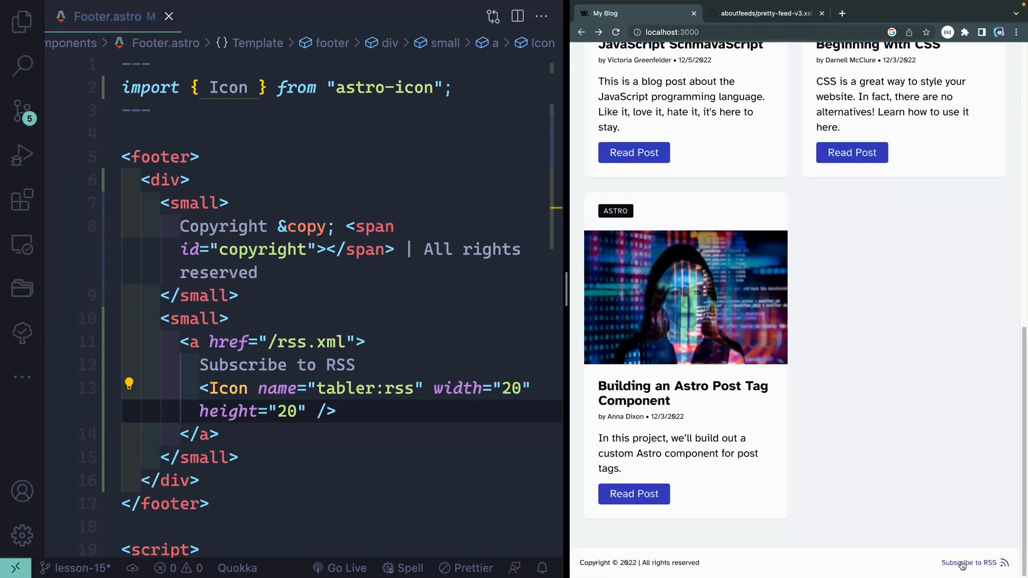
Follow the footer's Subscribe to RSS link to the styled feed preview with authors and descriptions.
left_click(968, 563)
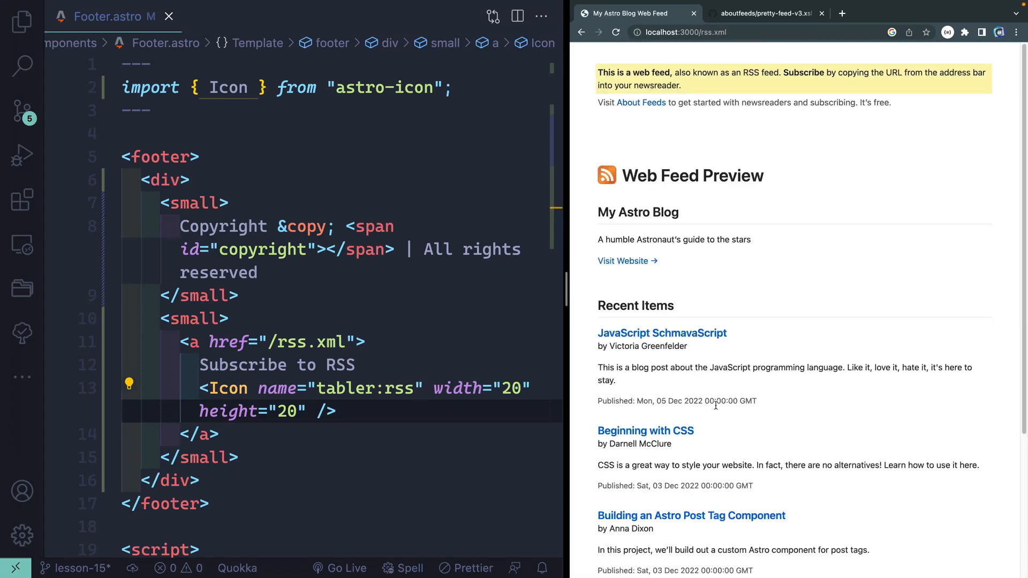
mouse_move(657, 382)
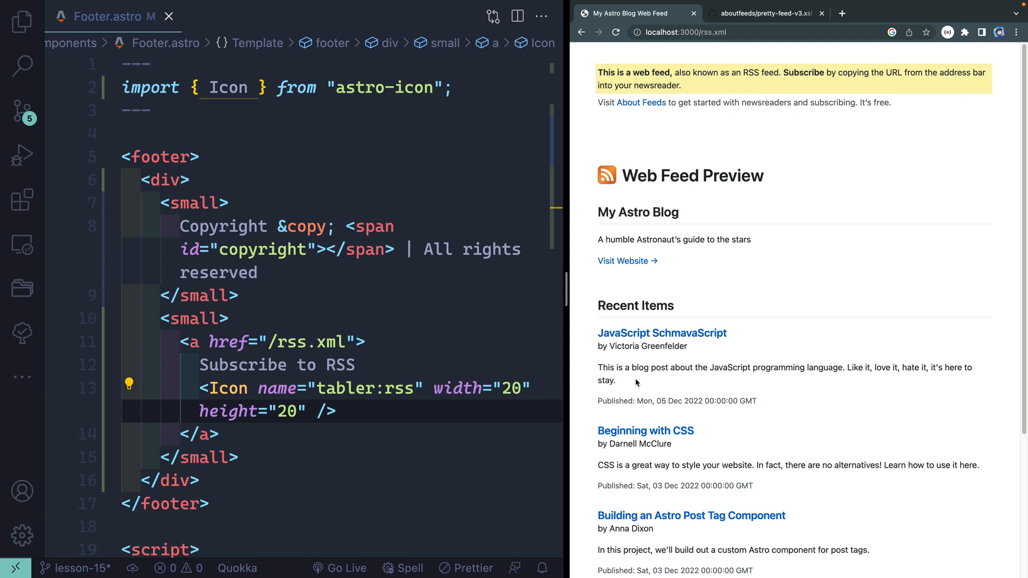
mouse_move(611, 379)
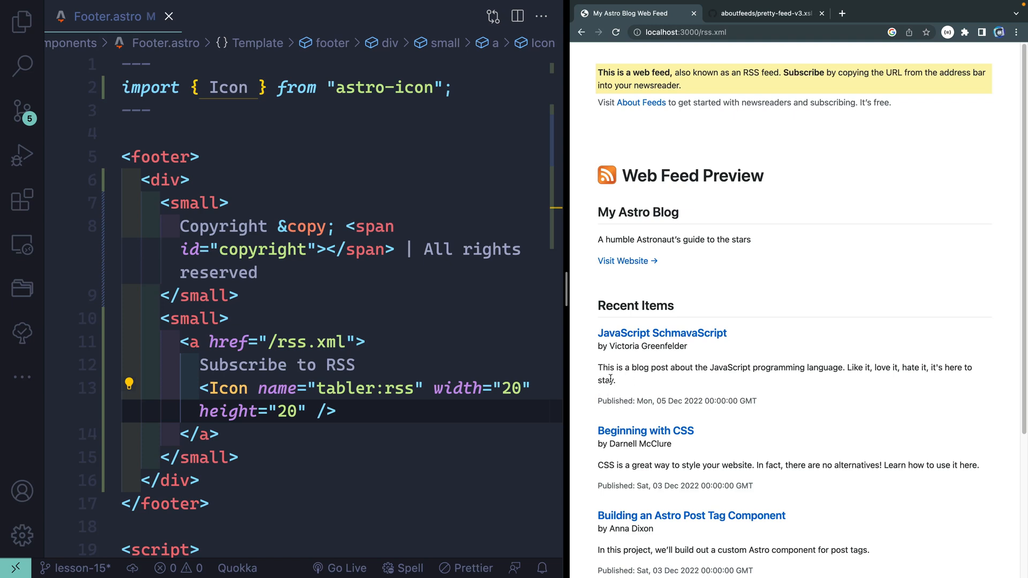